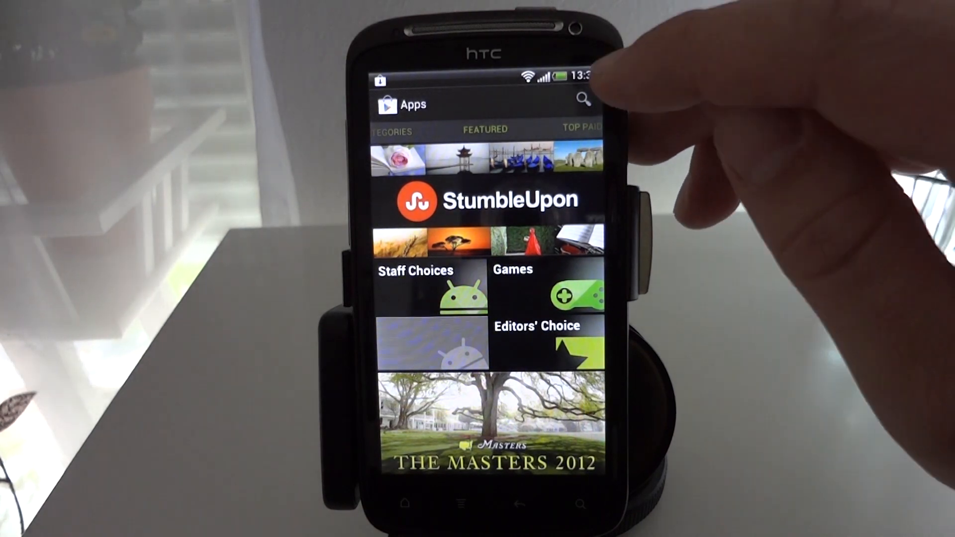
Search Play Store for 'swiftp' and open the Wireless File Transfer app page
{"action": "left_click", "coordinate": [582, 100]}
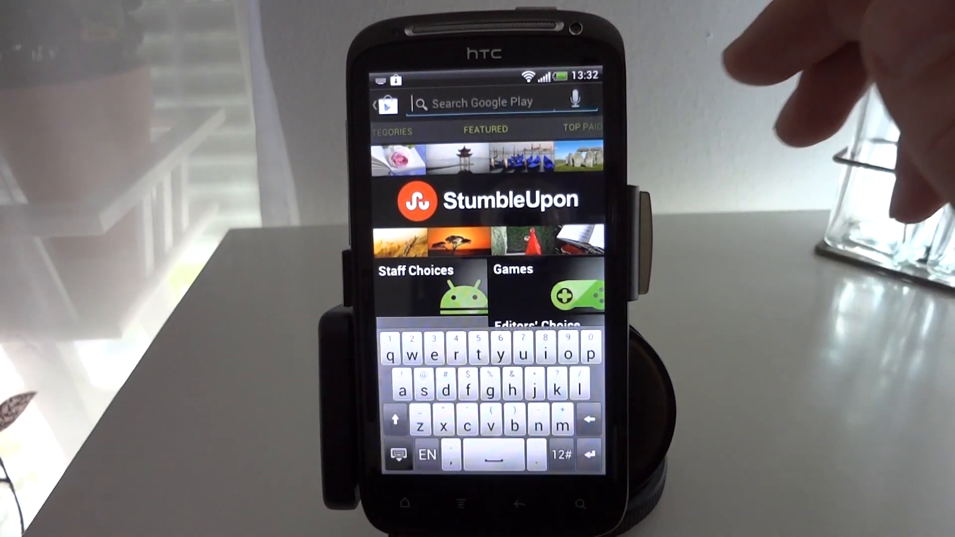
{"action": "left_click", "coordinate": [487, 102]}
{"action": "type", "text": "swiftp"}
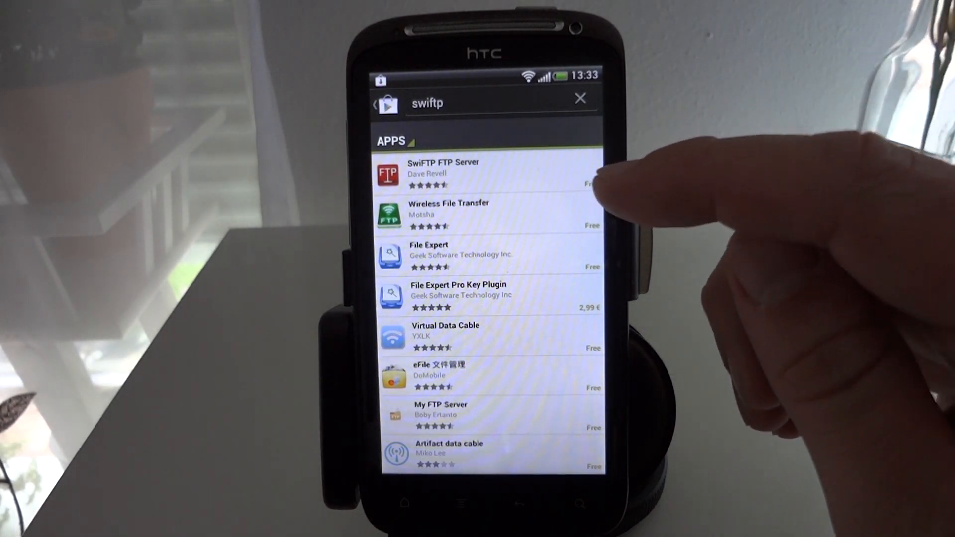
{"action": "left_click", "coordinate": [488, 215]}
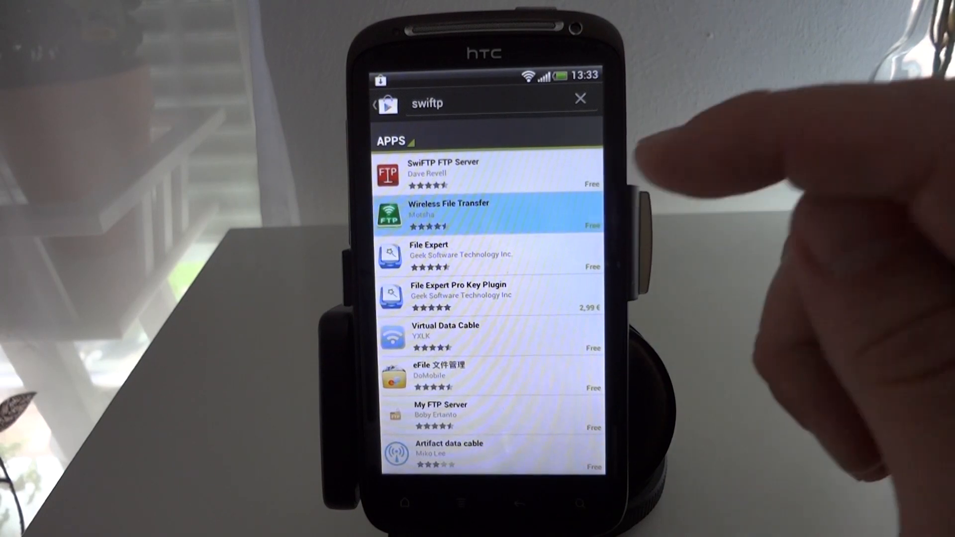
{"action": "left_click", "coordinate": [481, 213]}
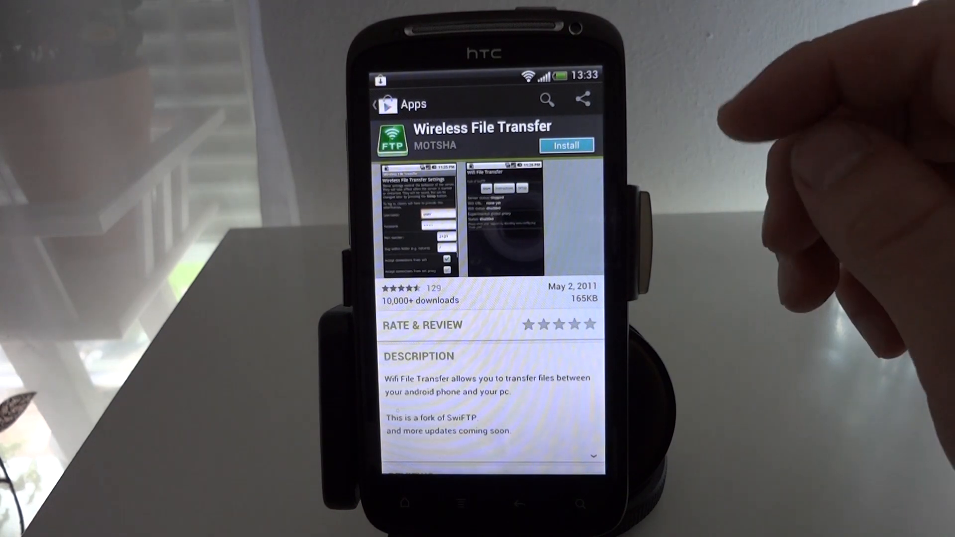
Install Wireless File Transfer, accepting its permissions for download
{"action": "left_click", "coordinate": [565, 146]}
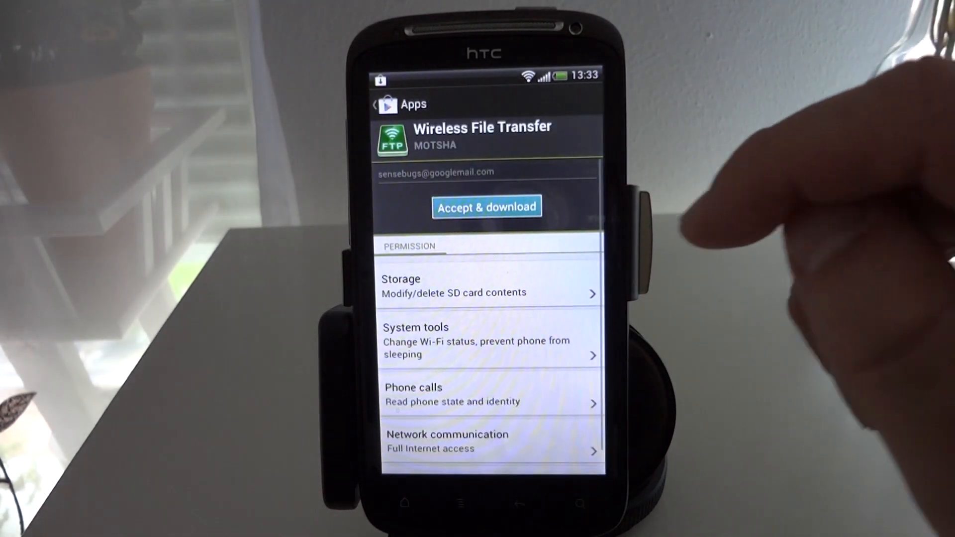
{"action": "left_click", "coordinate": [486, 206]}
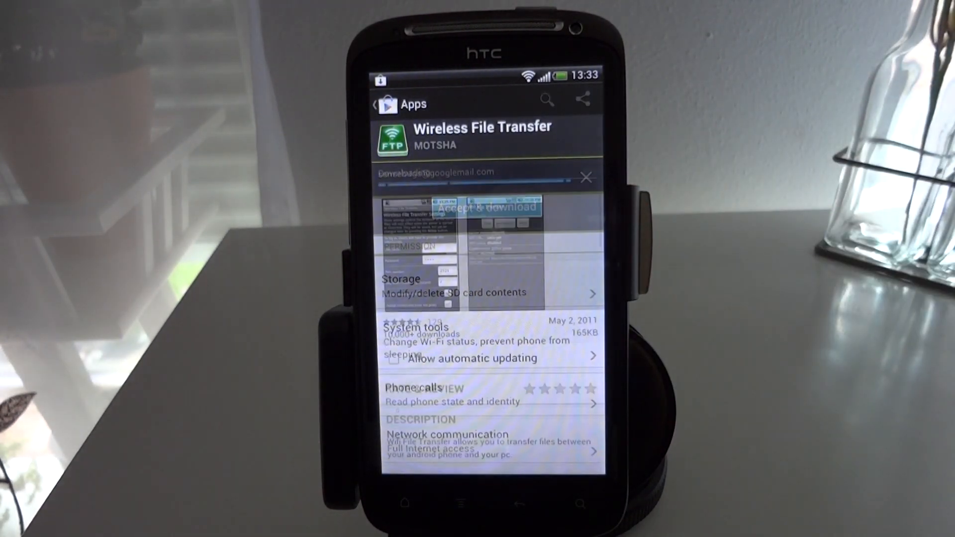
{"action": "left_click", "coordinate": [493, 207]}
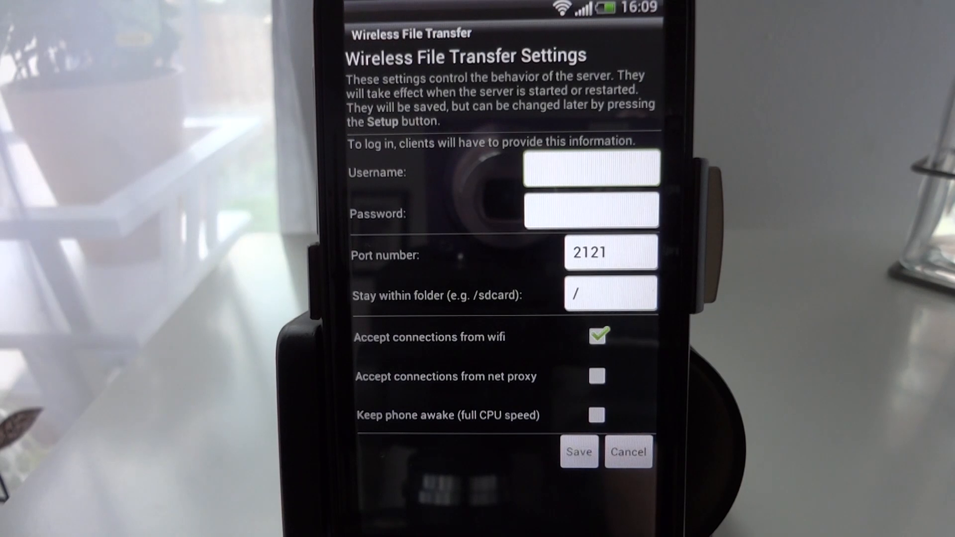
Enter a login username and password for the FTP server, keeping port 2121
{"action": "left_click", "coordinate": [591, 169]}
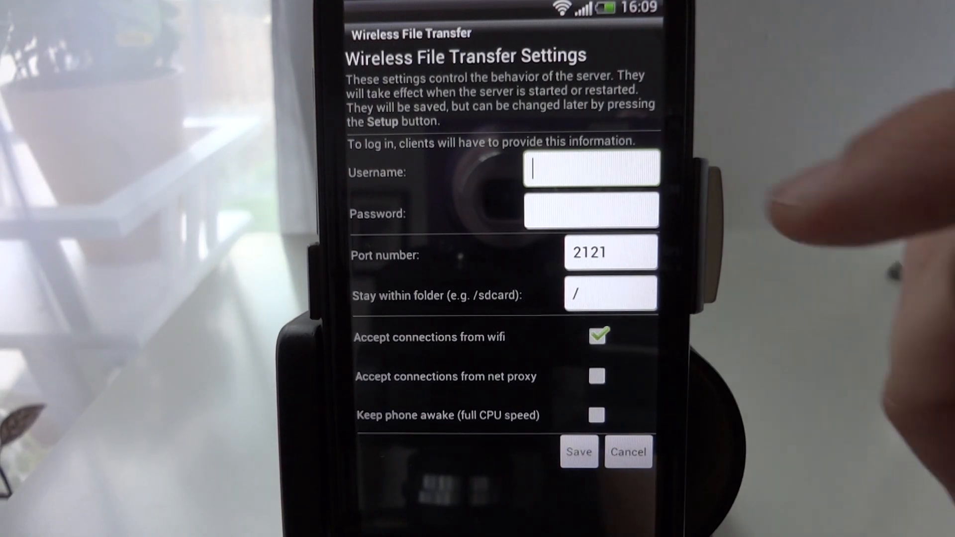
{"action": "left_click", "coordinate": [590, 169]}
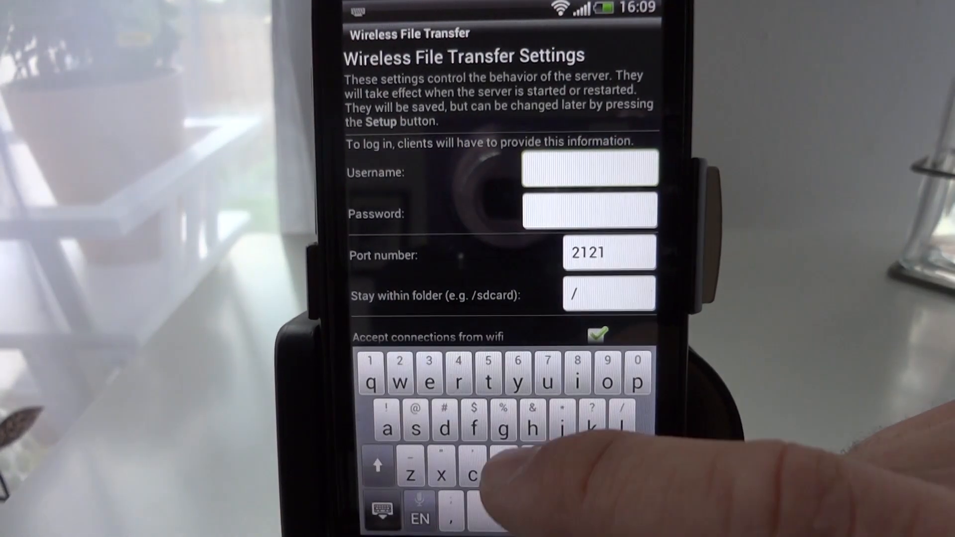
{"action": "type", "text": "u"}
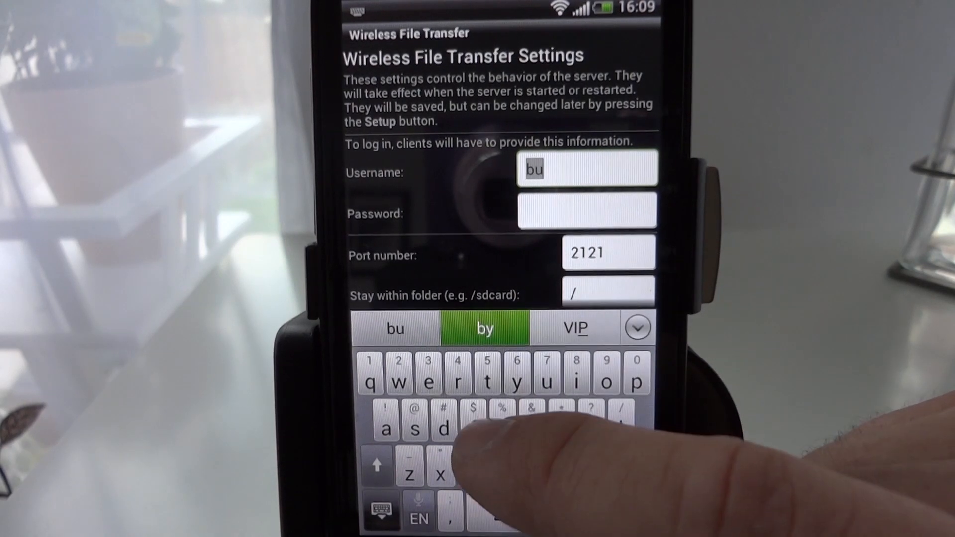
{"action": "type", "text": "gsy"}
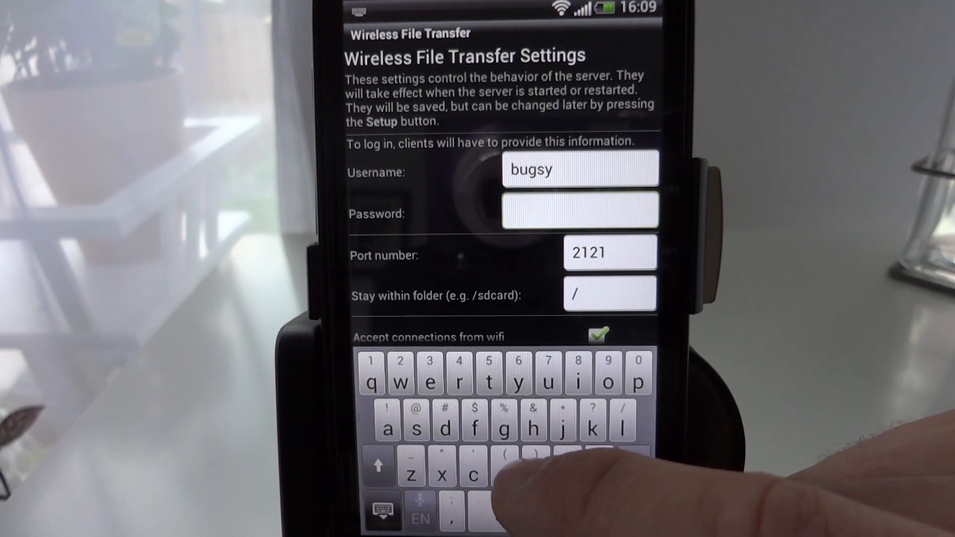
{"action": "left_click", "coordinate": [416, 428]}
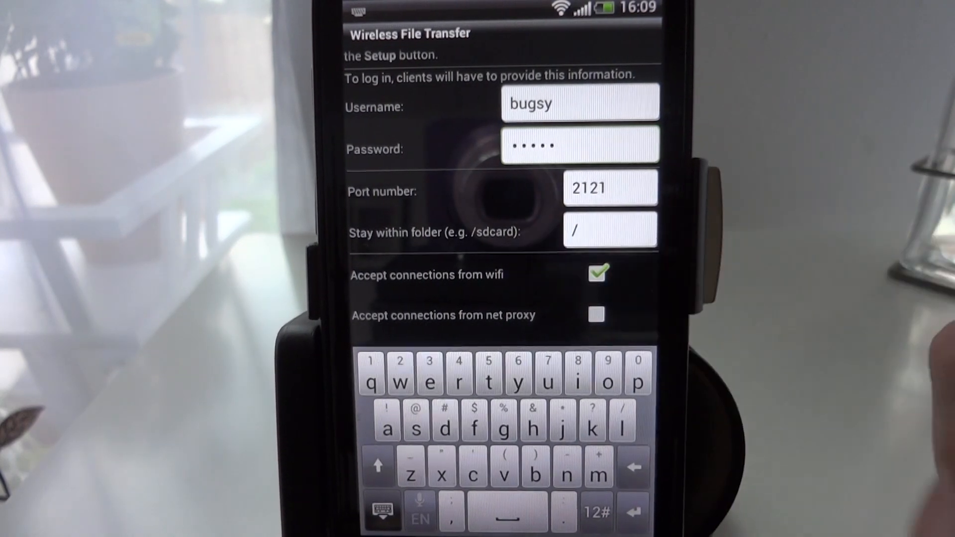
{"action": "left_click", "coordinate": [579, 145]}
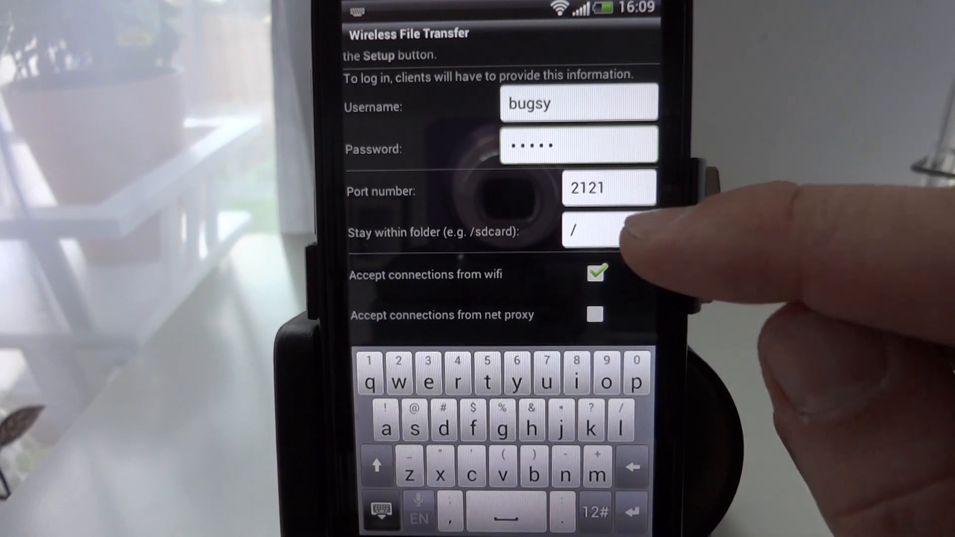
{"action": "left_click", "coordinate": [609, 230]}
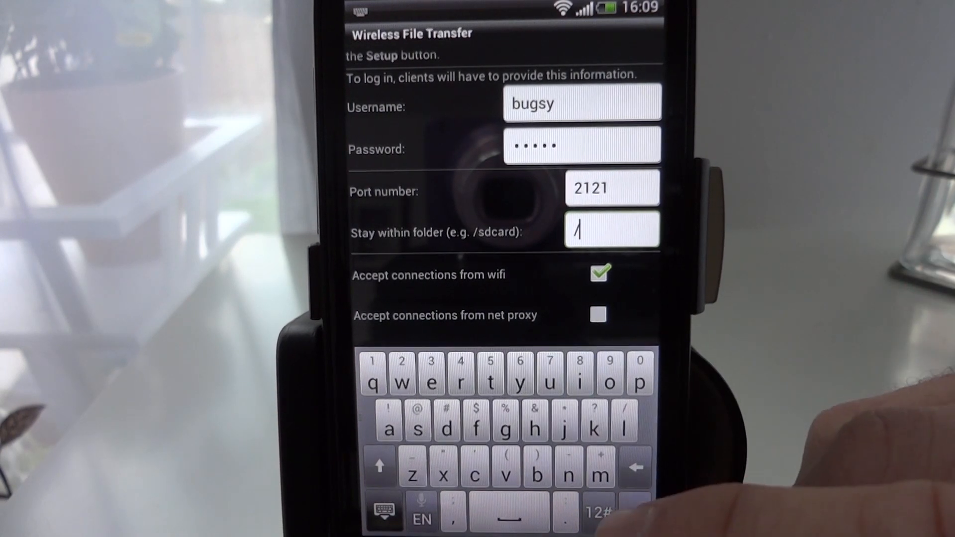
Restrict the server to folder /mnt/sdcard and save the settings
{"action": "type", "text": "m"}
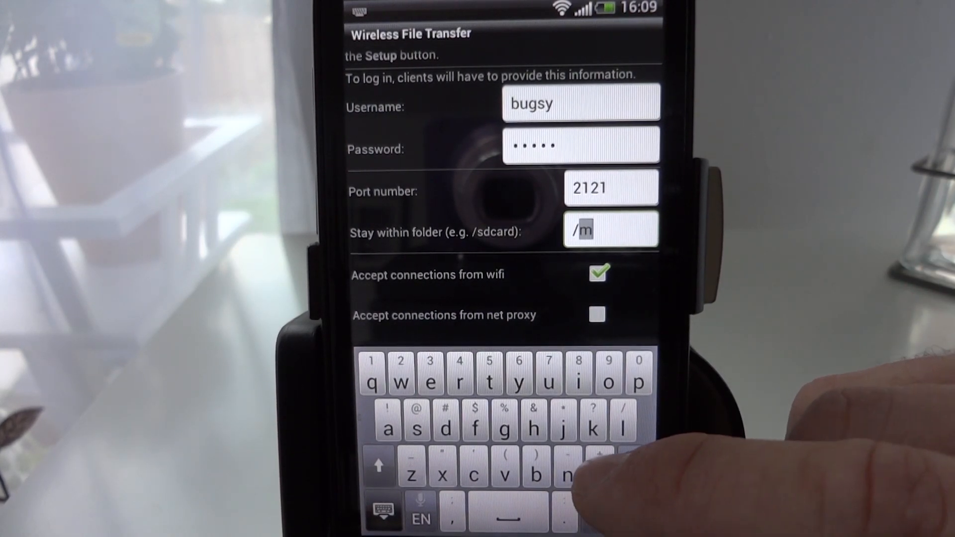
{"action": "type", "text": "nt"}
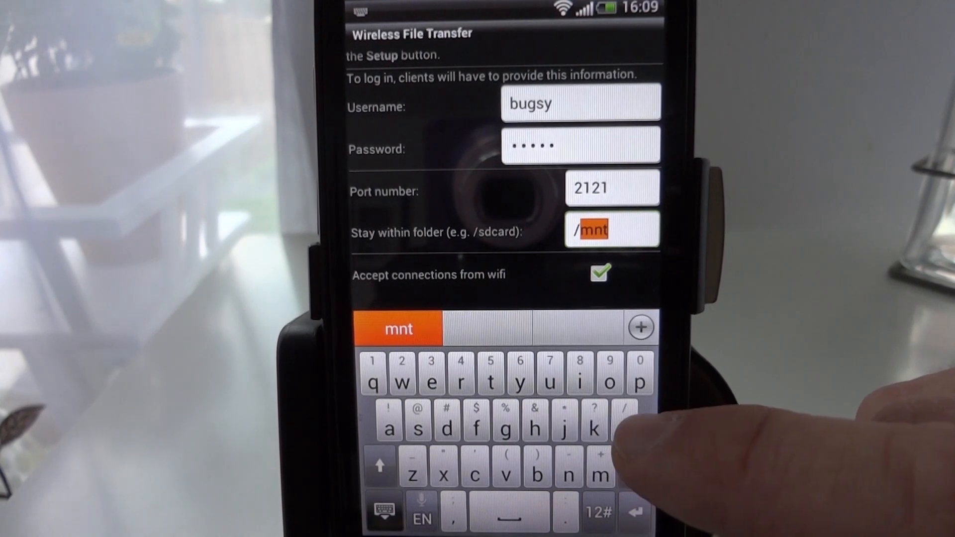
{"action": "type", "text": "/"}
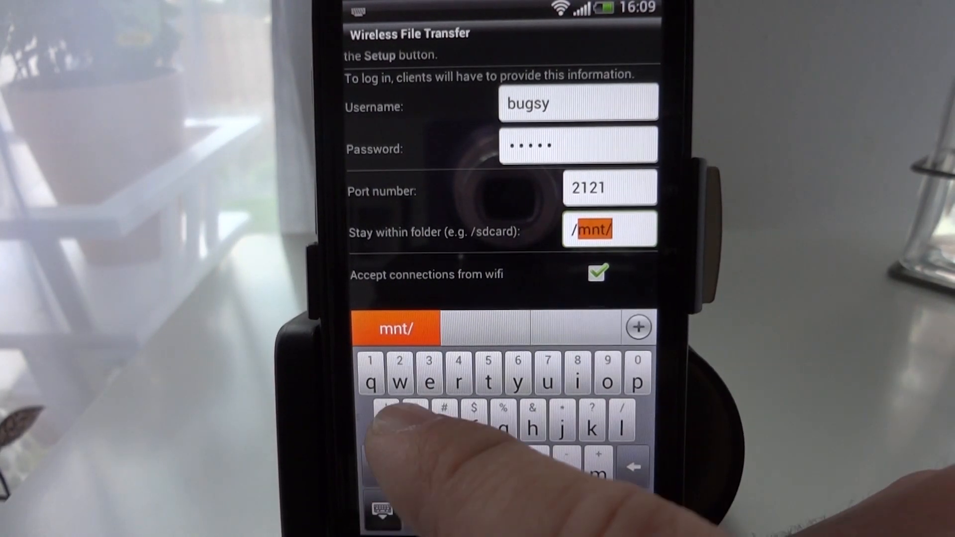
{"action": "type", "text": "sdcard"}
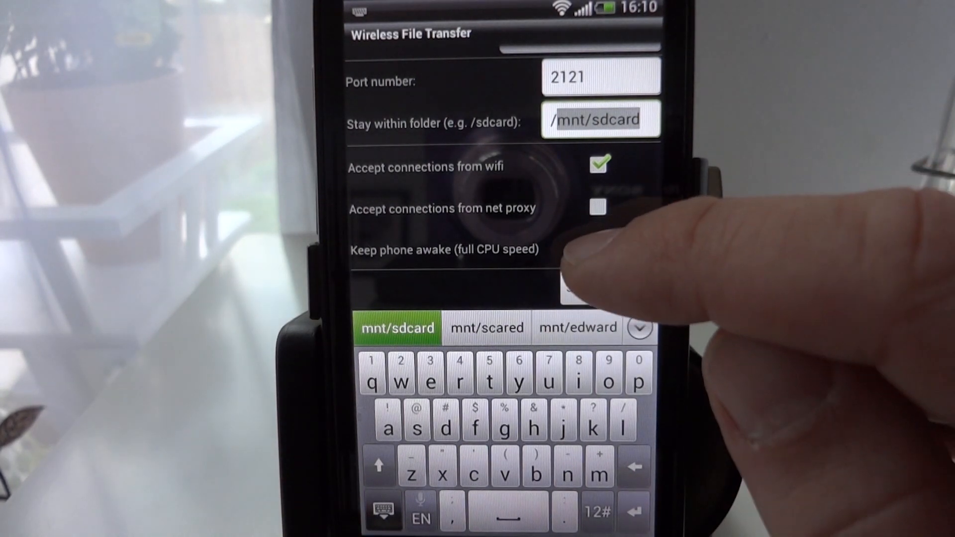
{"action": "left_click", "coordinate": [598, 249]}
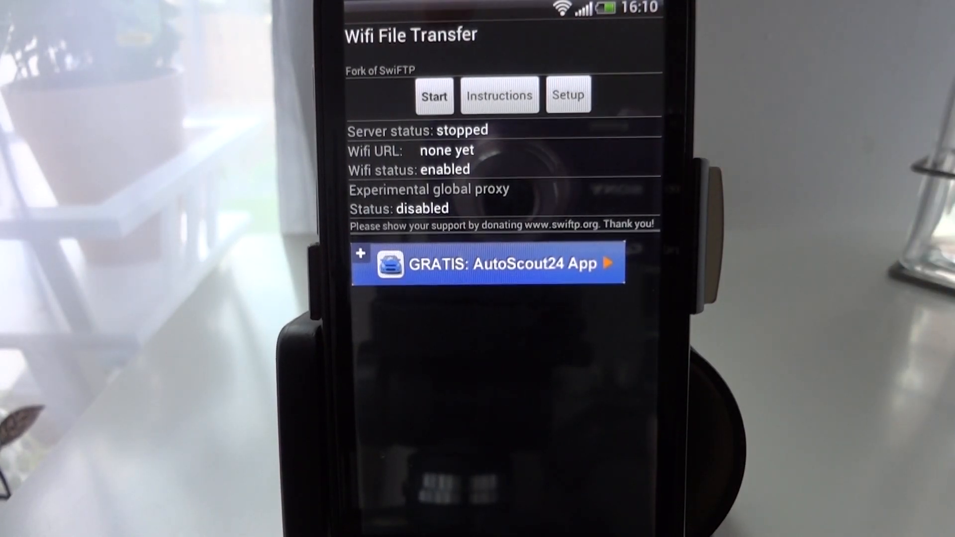
Start the phone's FTP server so it is reachable over Wi-Fi
{"action": "left_click", "coordinate": [434, 96]}
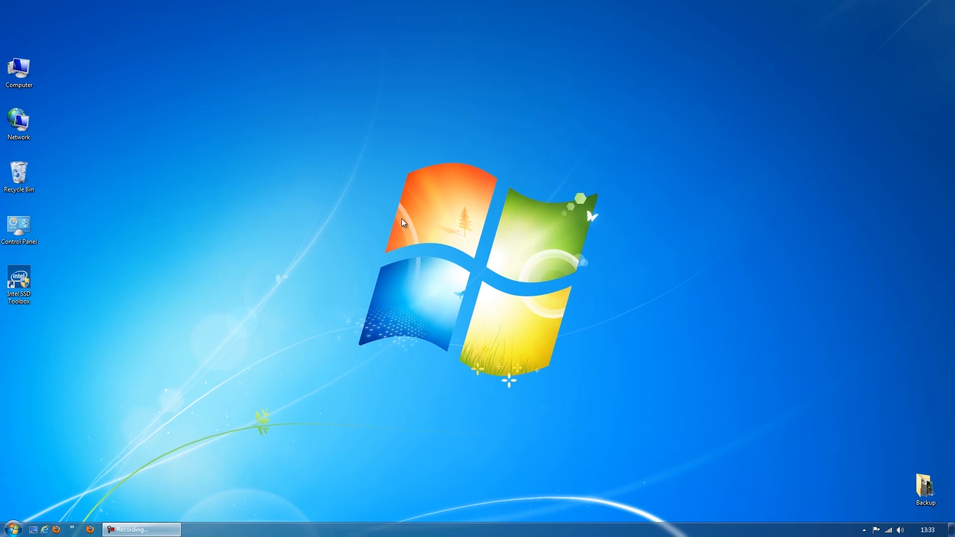
{"action": "mouse_move", "coordinate": [368, 267]}
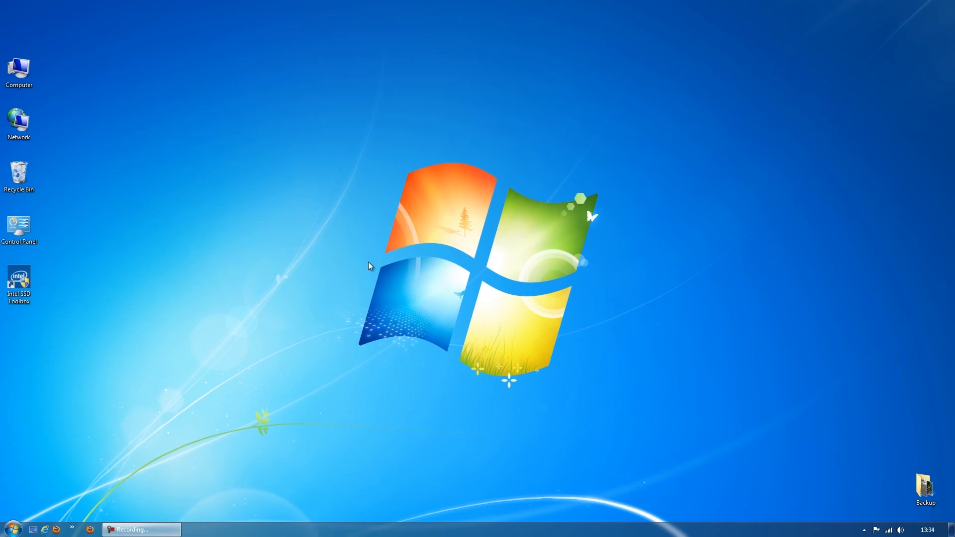
From the Computer window, launch the Add Network Location wizard
{"action": "left_click", "coordinate": [9, 527]}
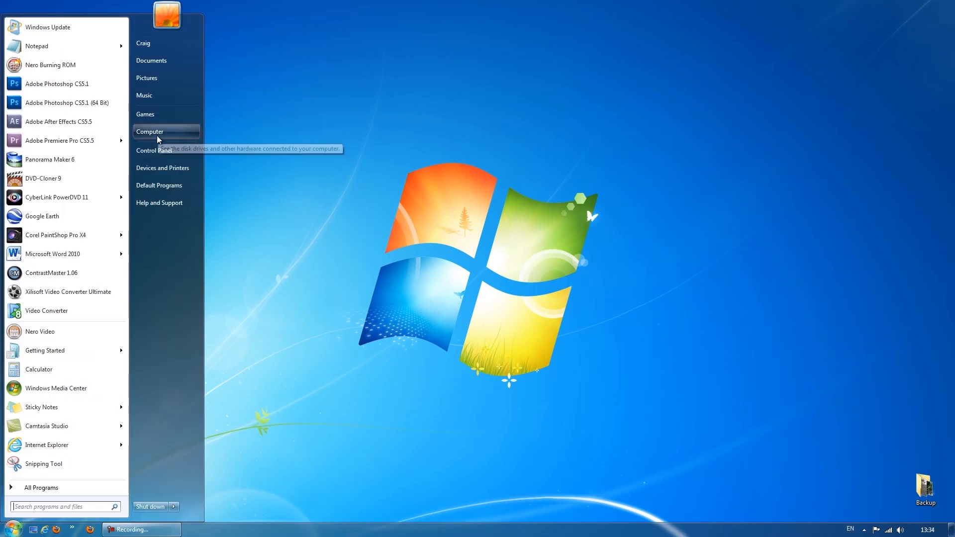
{"action": "left_click", "coordinate": [150, 131]}
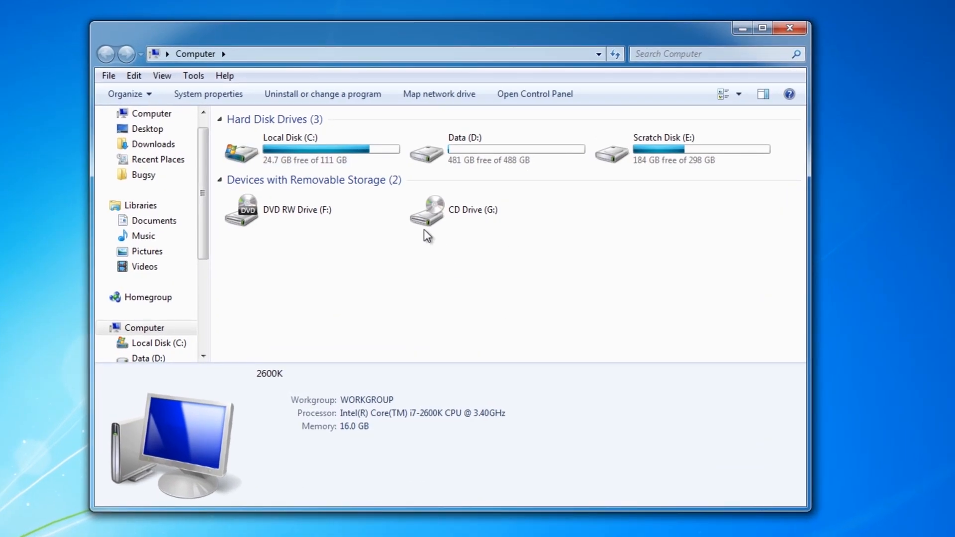
{"action": "mouse_move", "coordinate": [390, 317]}
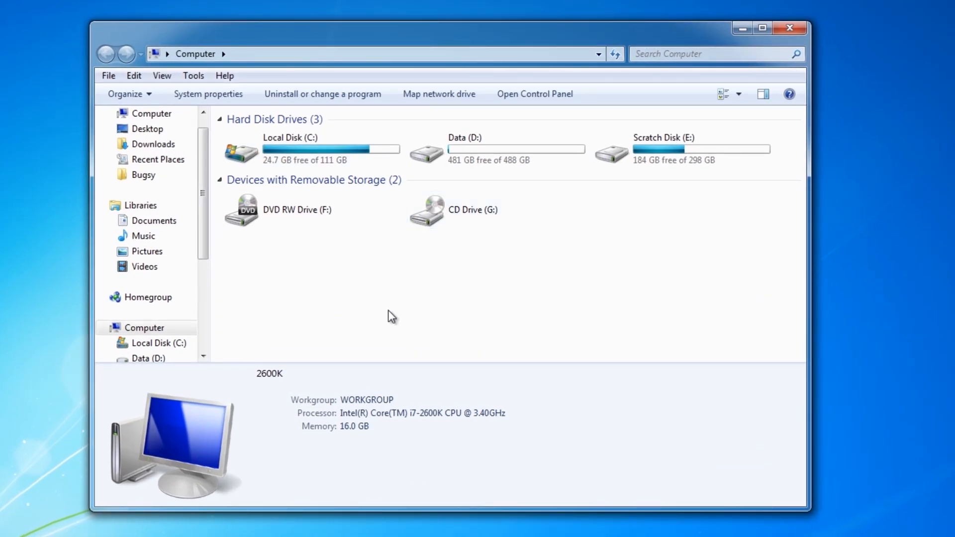
{"action": "mouse_move", "coordinate": [414, 321]}
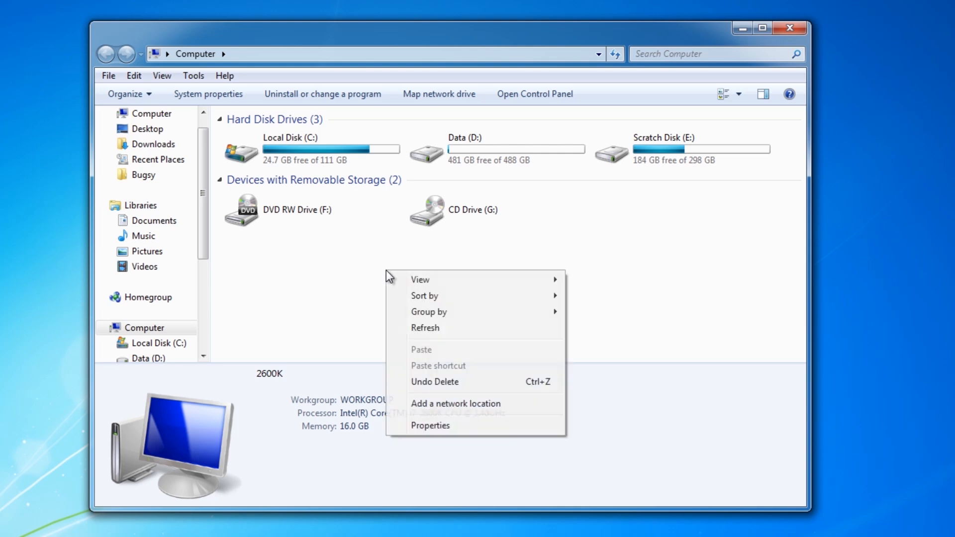
{"action": "left_click", "coordinate": [456, 403]}
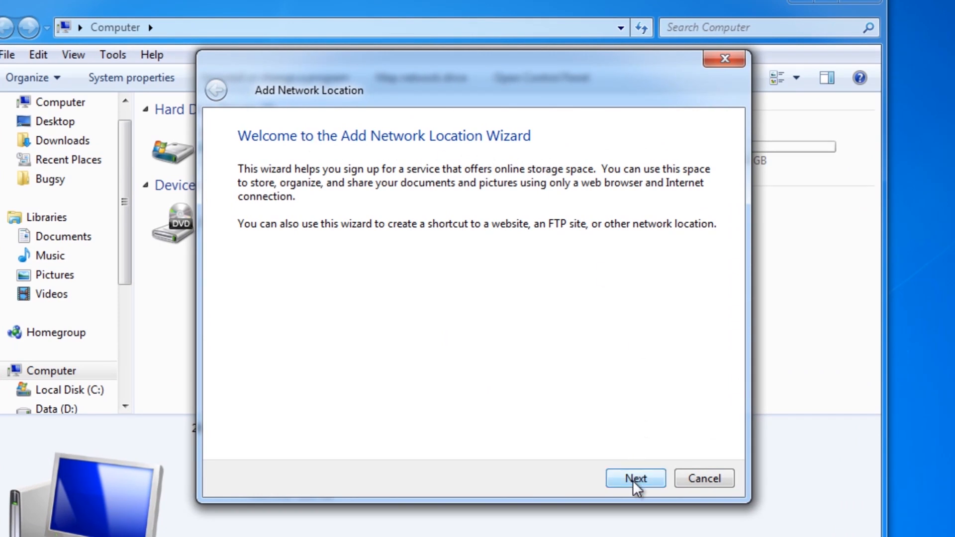
Set the custom network location address to ftp://192.168.1.106:2121
{"action": "left_click", "coordinate": [634, 478]}
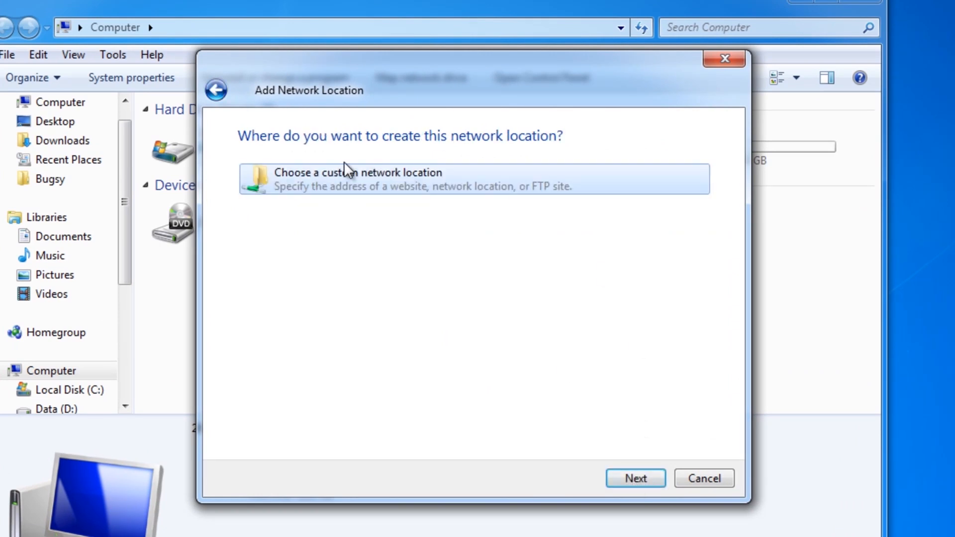
{"action": "mouse_move", "coordinate": [411, 189]}
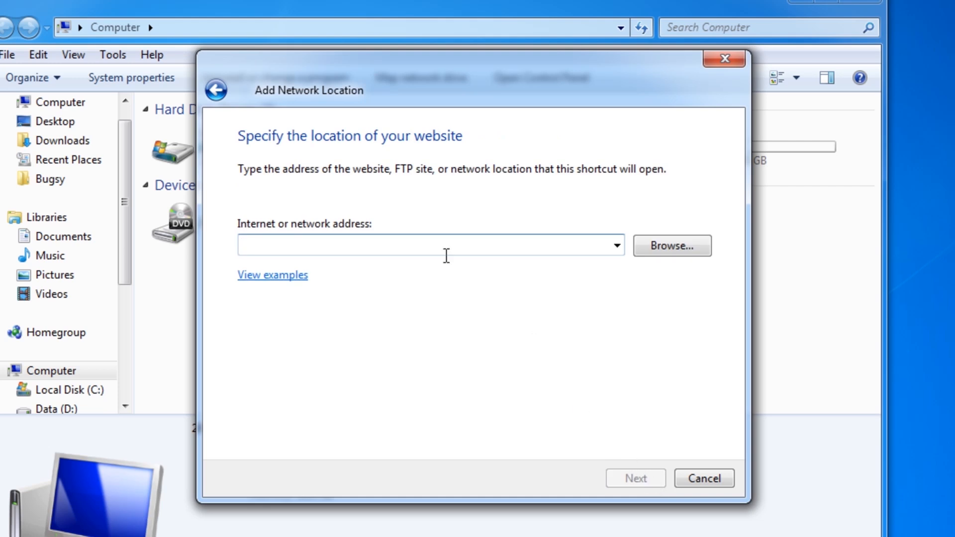
{"action": "mouse_move", "coordinate": [368, 238]}
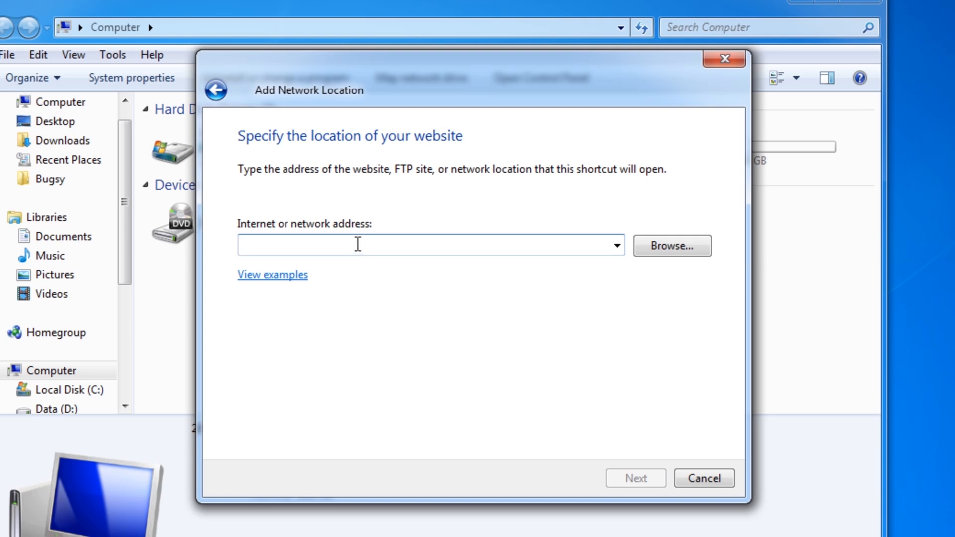
{"action": "type", "text": "f"}
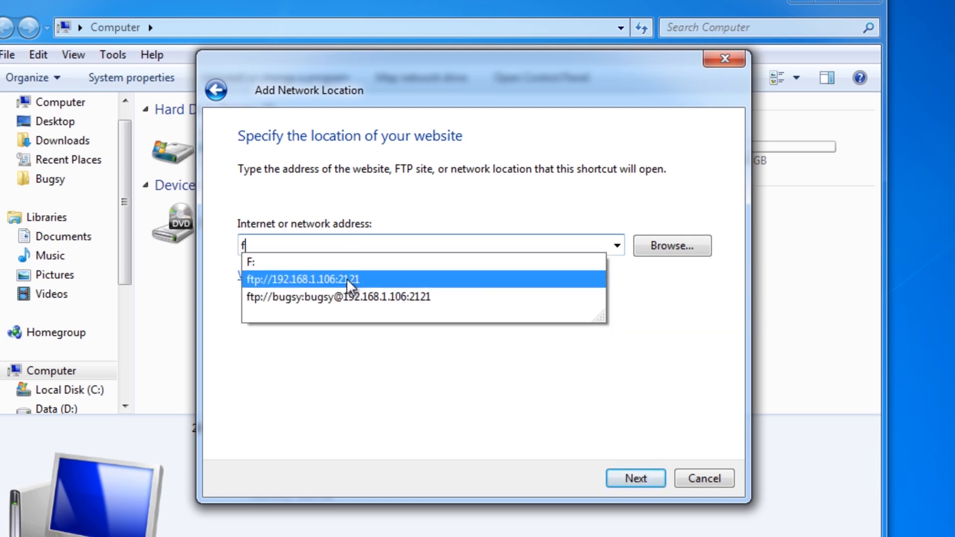
{"action": "left_click", "coordinate": [302, 279]}
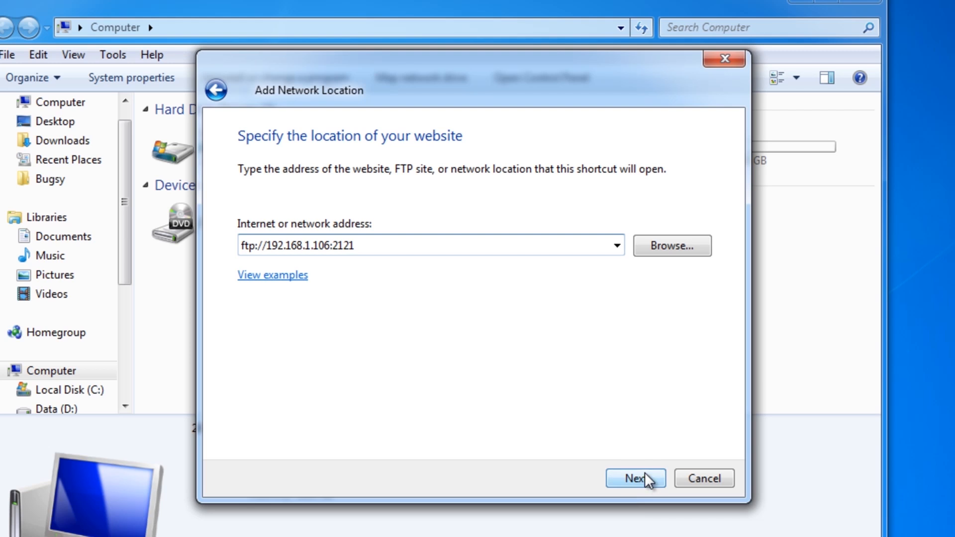
{"action": "left_click", "coordinate": [633, 478]}
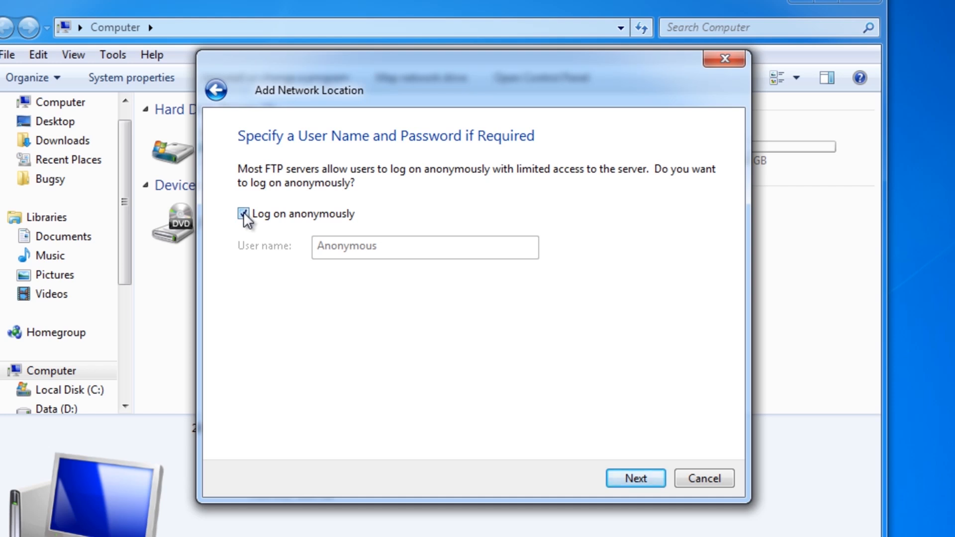
Disable anonymous logon and enter user name bugsy for the FTP location
{"action": "left_click", "coordinate": [242, 214]}
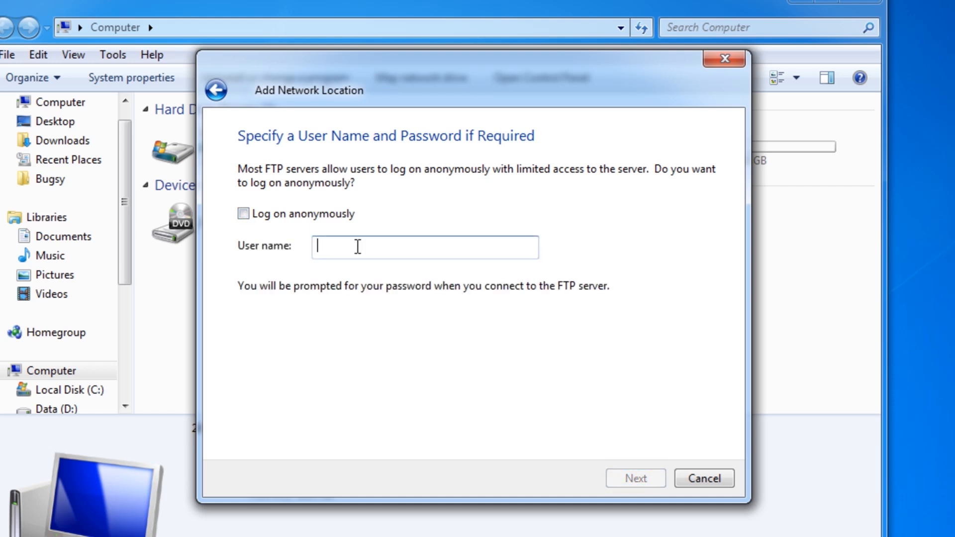
{"action": "mouse_move", "coordinate": [349, 180]}
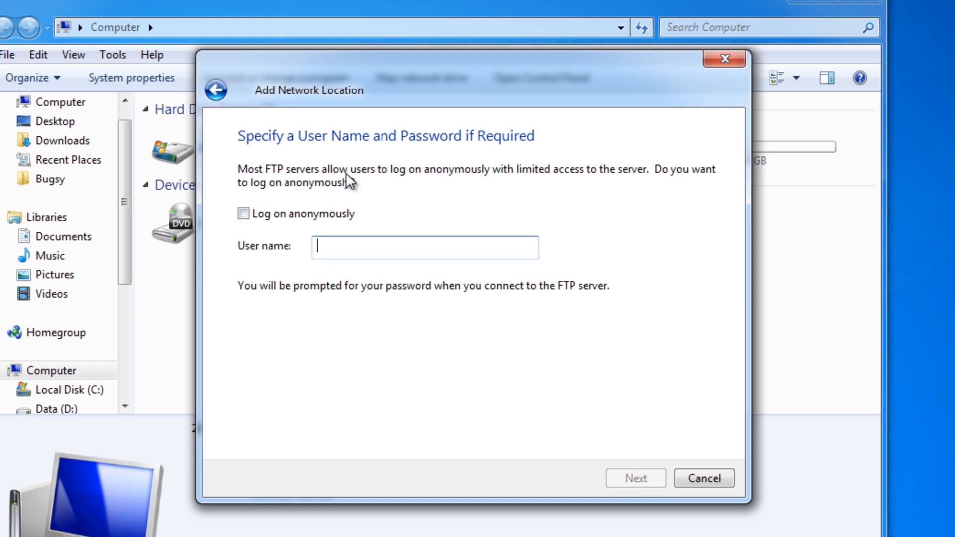
{"action": "type", "text": "bugsy"}
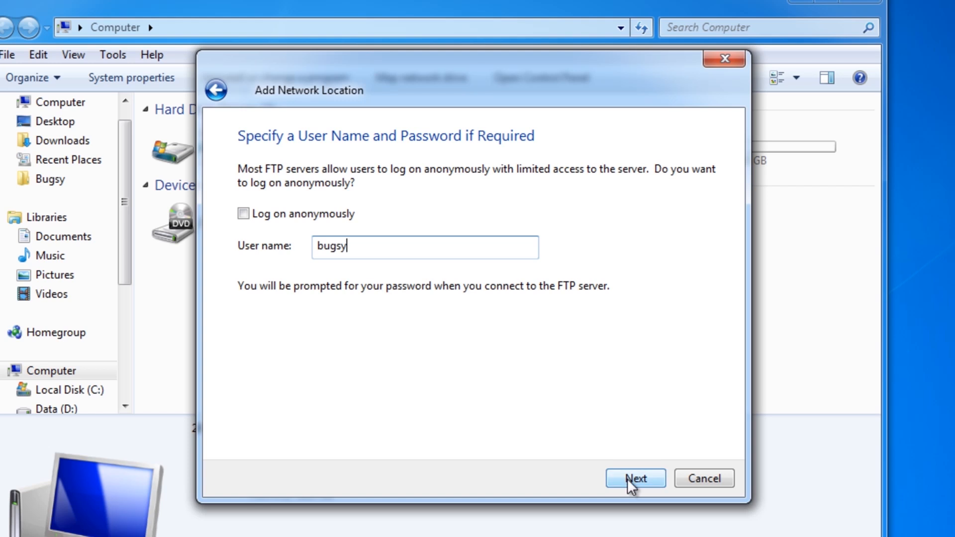
{"action": "left_click", "coordinate": [635, 479]}
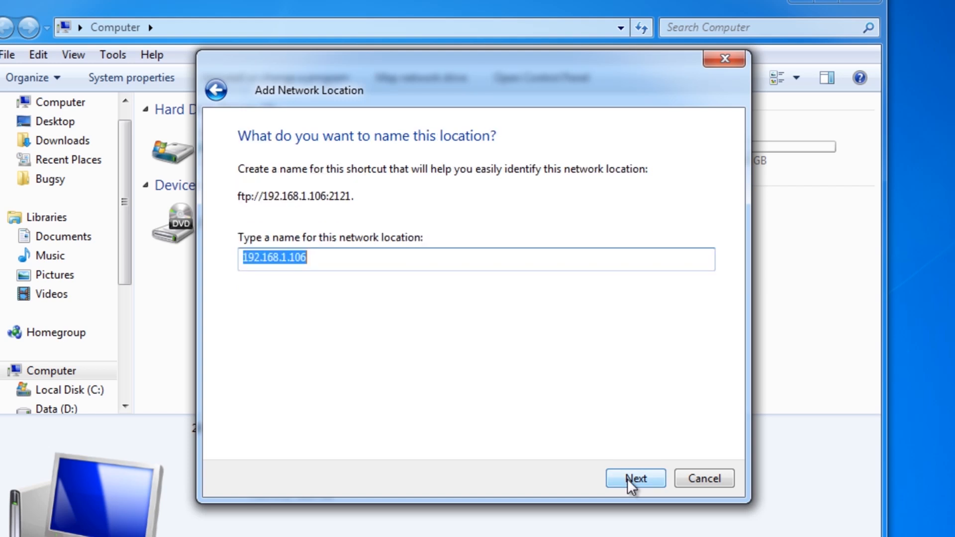
{"action": "mouse_move", "coordinate": [423, 254]}
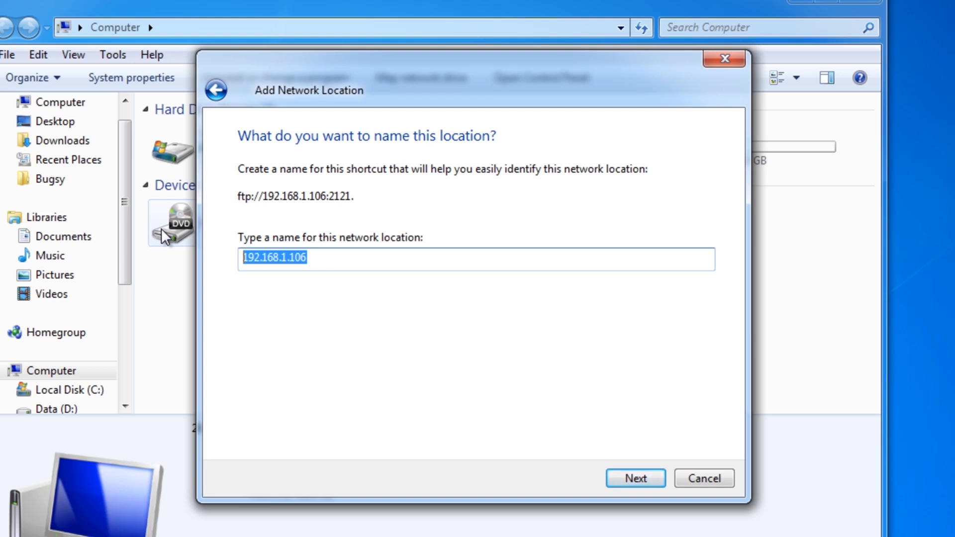
Name the location HTC Sensation and finish without opening it afterwards
{"action": "type", "text": "HTC Sen"}
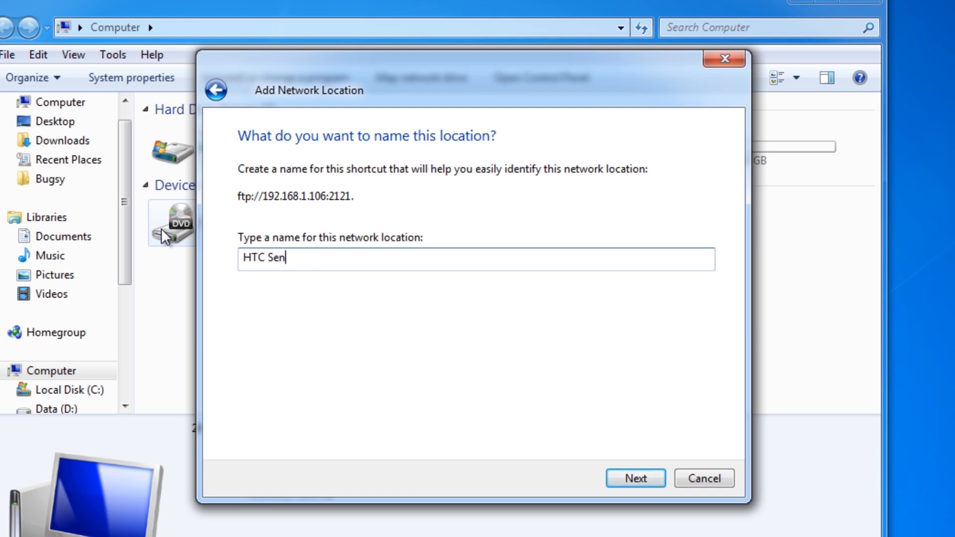
{"action": "type", "text": "satin"}
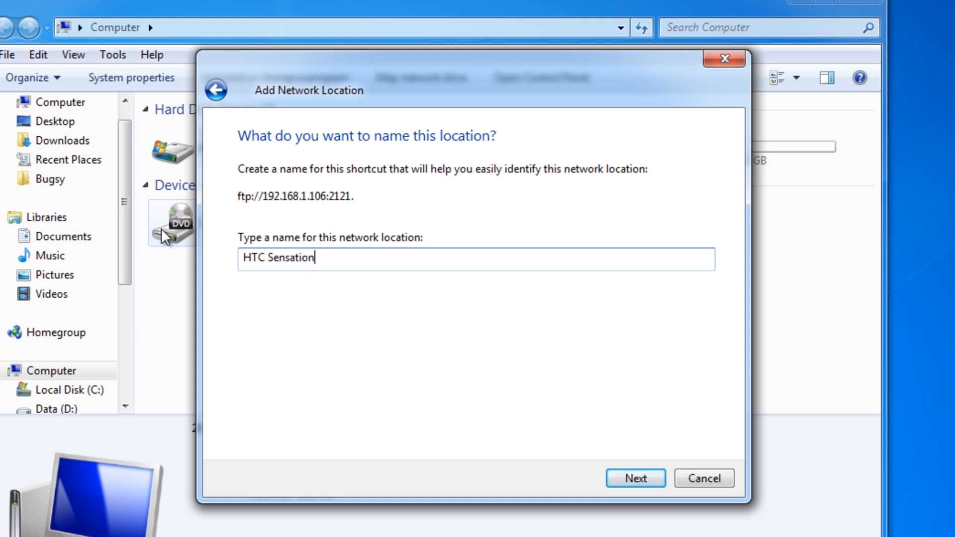
{"action": "left_click", "coordinate": [634, 479]}
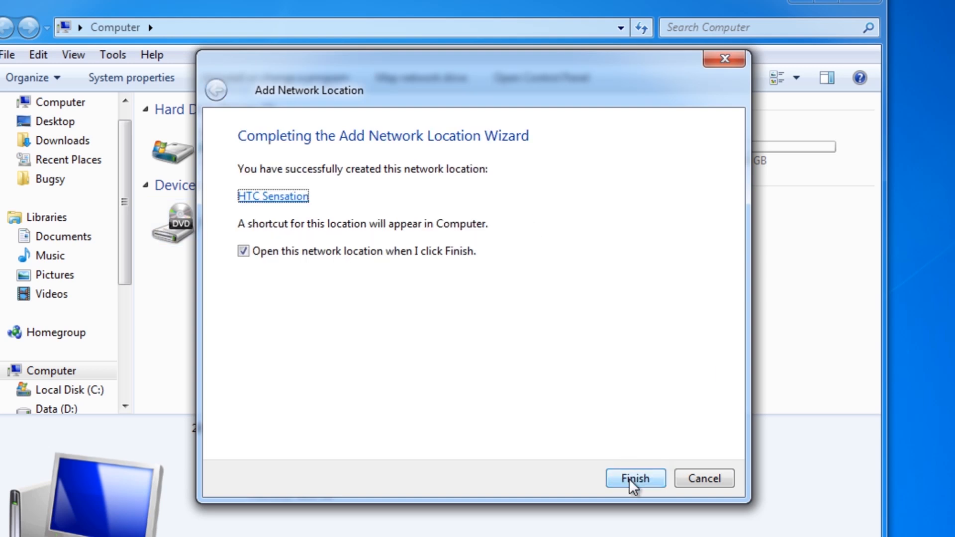
{"action": "mouse_move", "coordinate": [261, 252]}
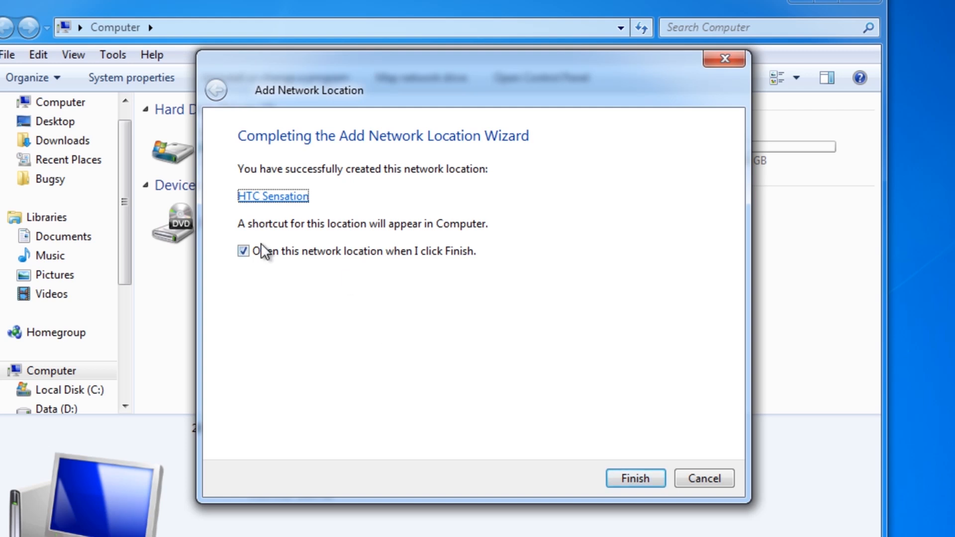
{"action": "mouse_move", "coordinate": [252, 263]}
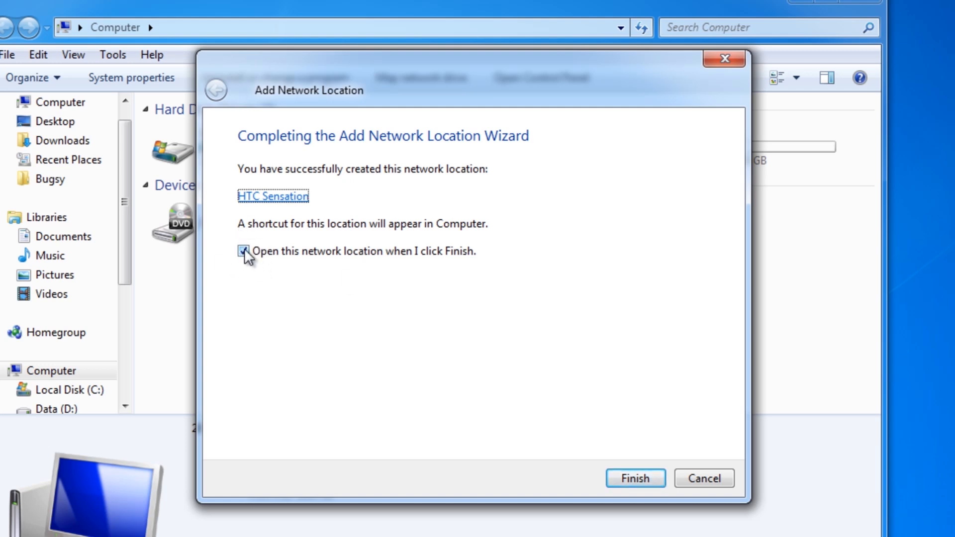
{"action": "left_click", "coordinate": [246, 251]}
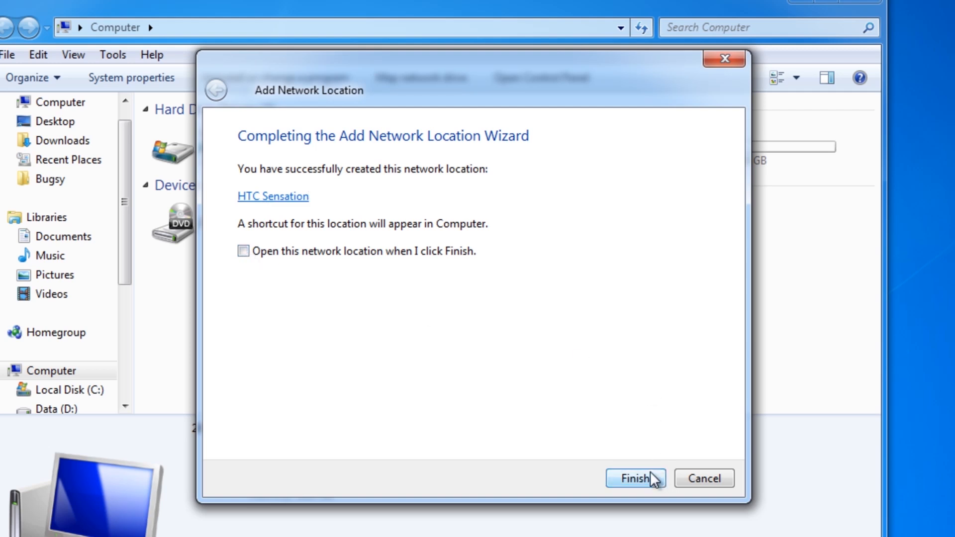
{"action": "left_click", "coordinate": [632, 479]}
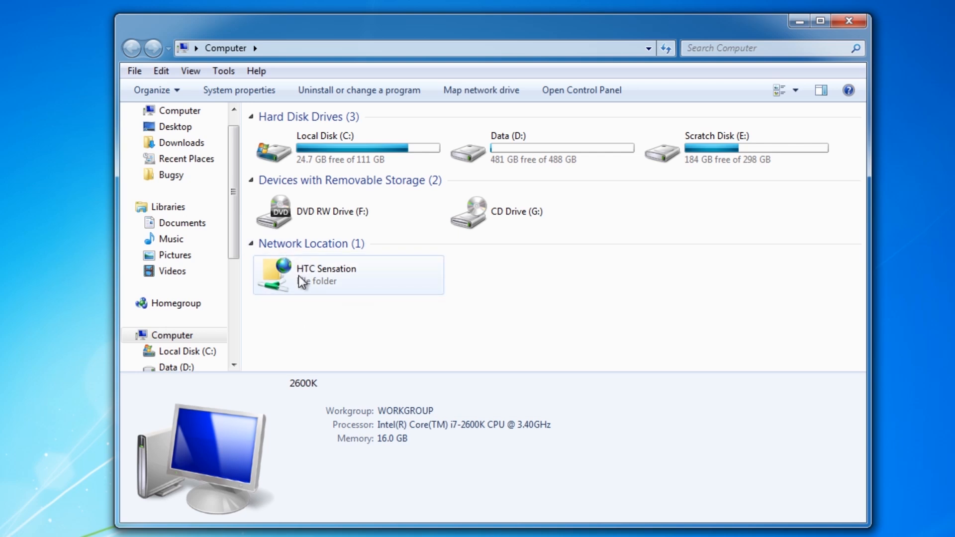
Open HTC Sensation and log on as bugsy with the password saved
{"action": "double_click", "coordinate": [326, 274]}
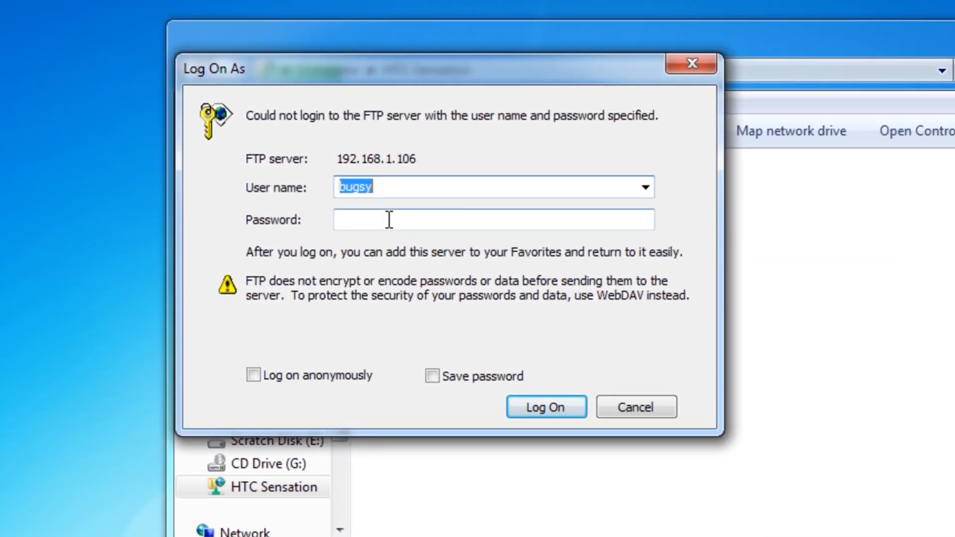
{"action": "left_click", "coordinate": [426, 186]}
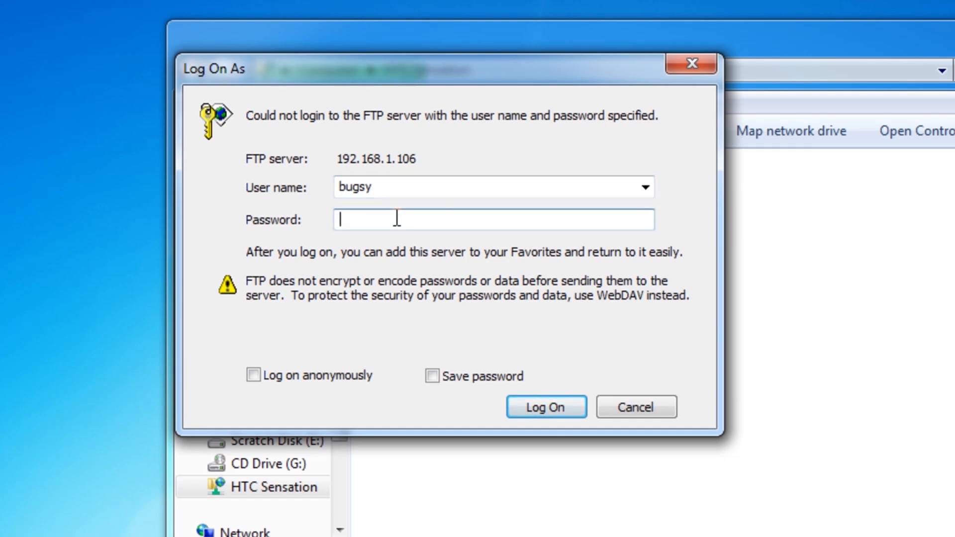
{"action": "mouse_move", "coordinate": [382, 160]}
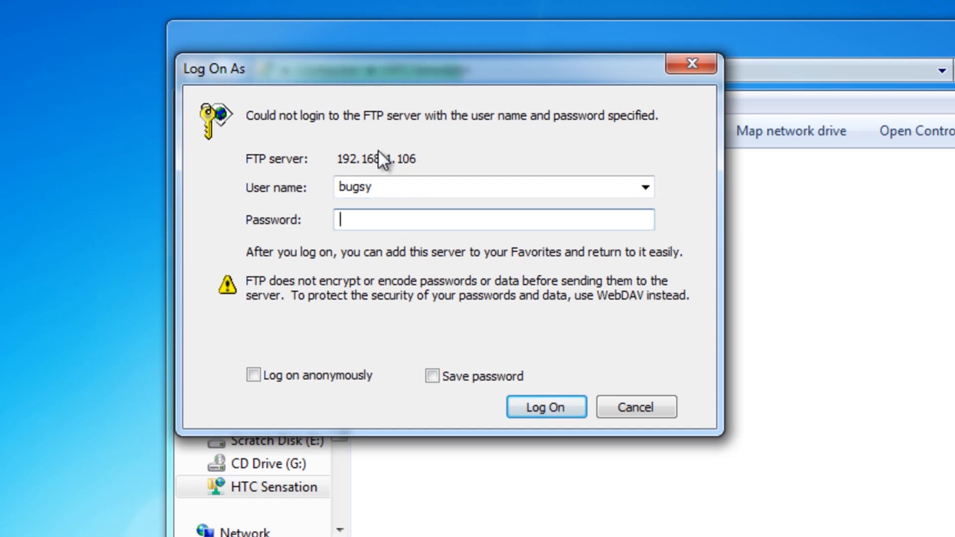
{"action": "type", "text": "••••"}
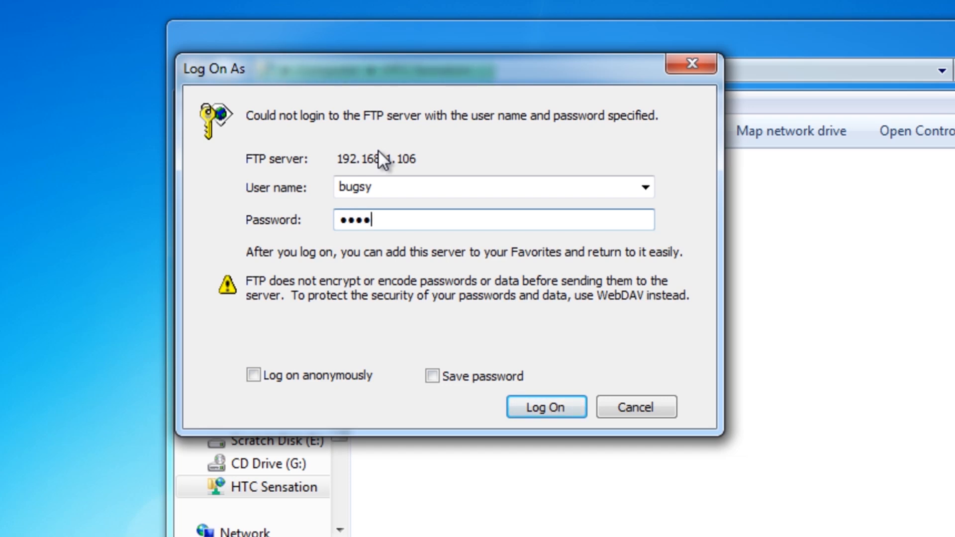
{"action": "type", "text": "•"}
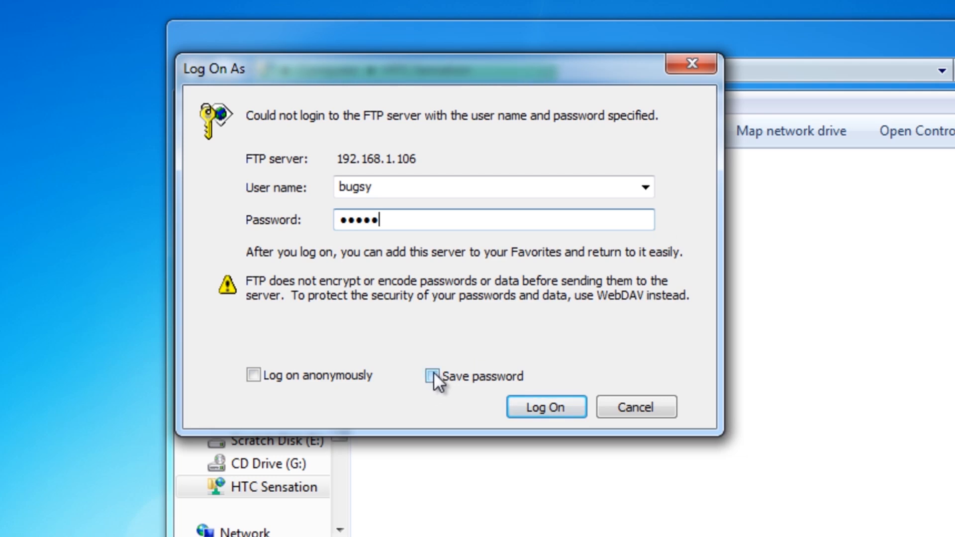
{"action": "left_click", "coordinate": [434, 376]}
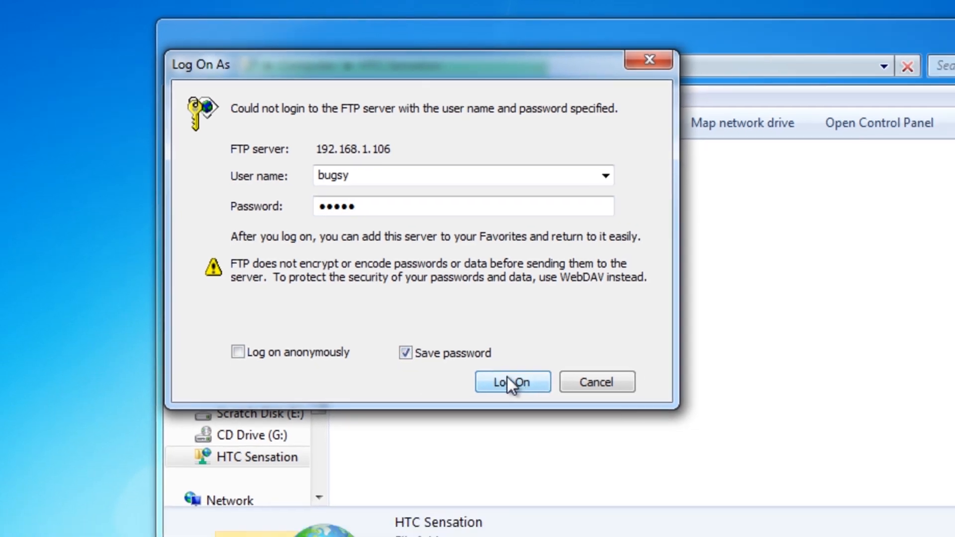
{"action": "left_click", "coordinate": [511, 382]}
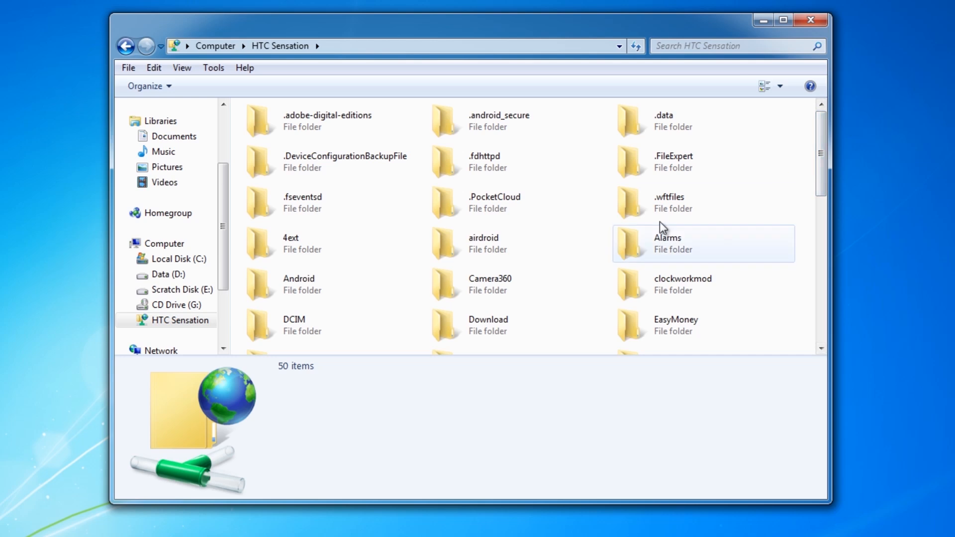
{"action": "mouse_move", "coordinate": [288, 335]}
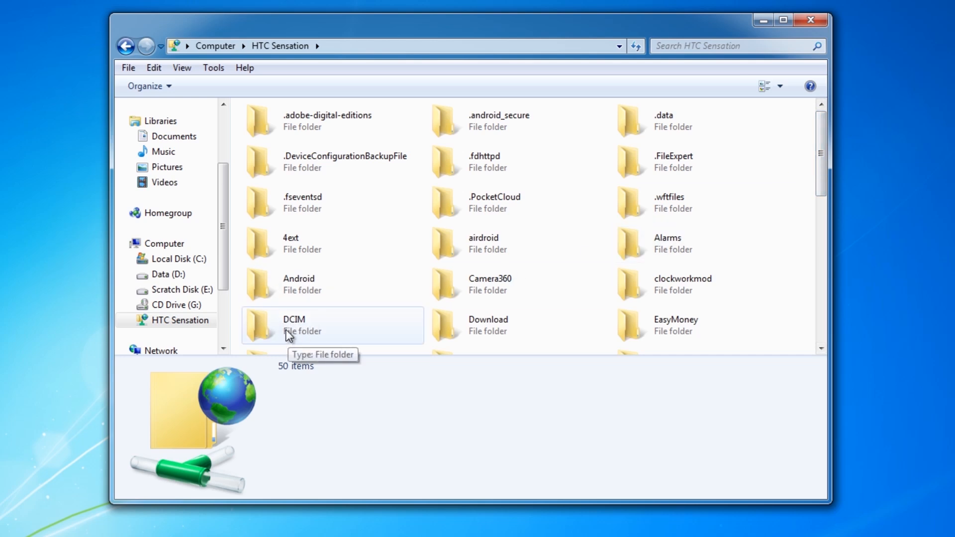
{"action": "mouse_move", "coordinate": [289, 334]}
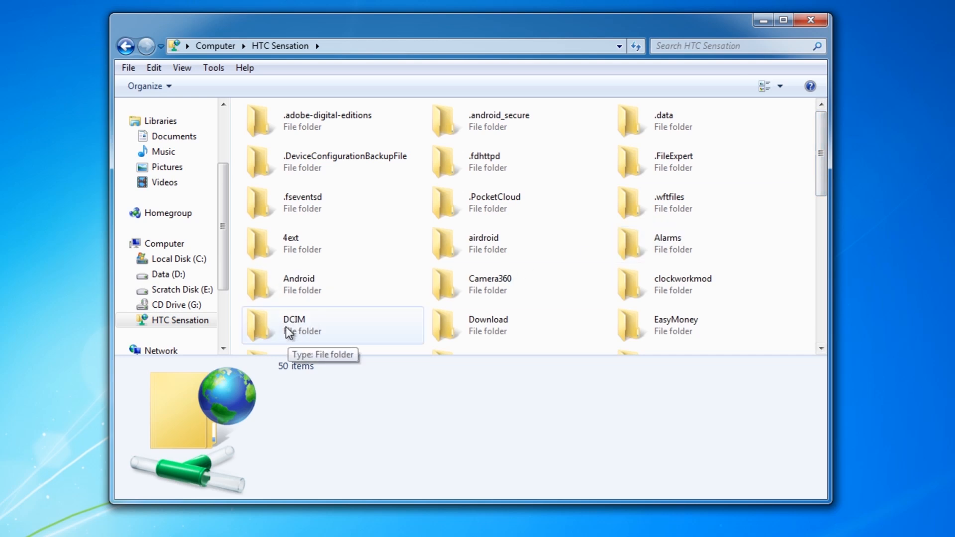
Browse the phone's DCIM photo folder, then return to the Computer overview
{"action": "double_click", "coordinate": [295, 325]}
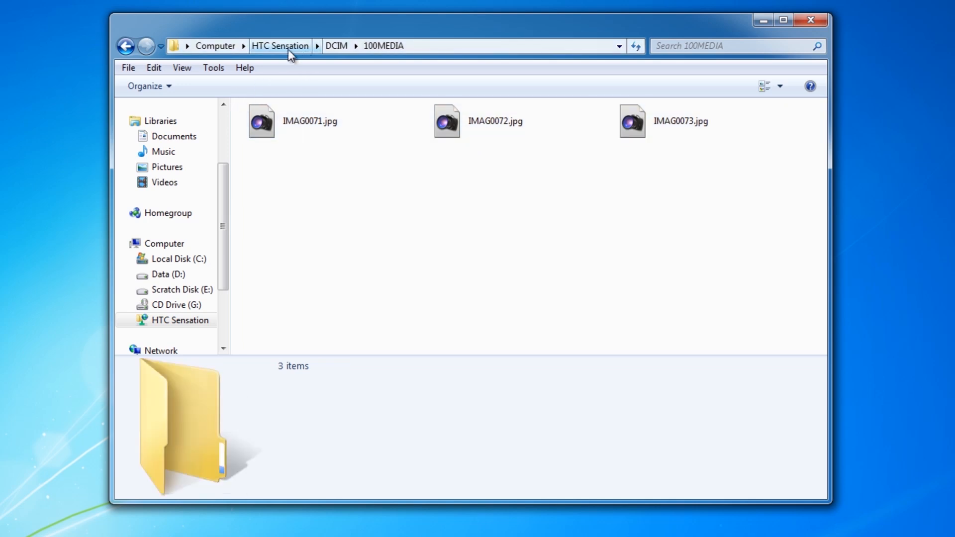
{"action": "left_click", "coordinate": [215, 45]}
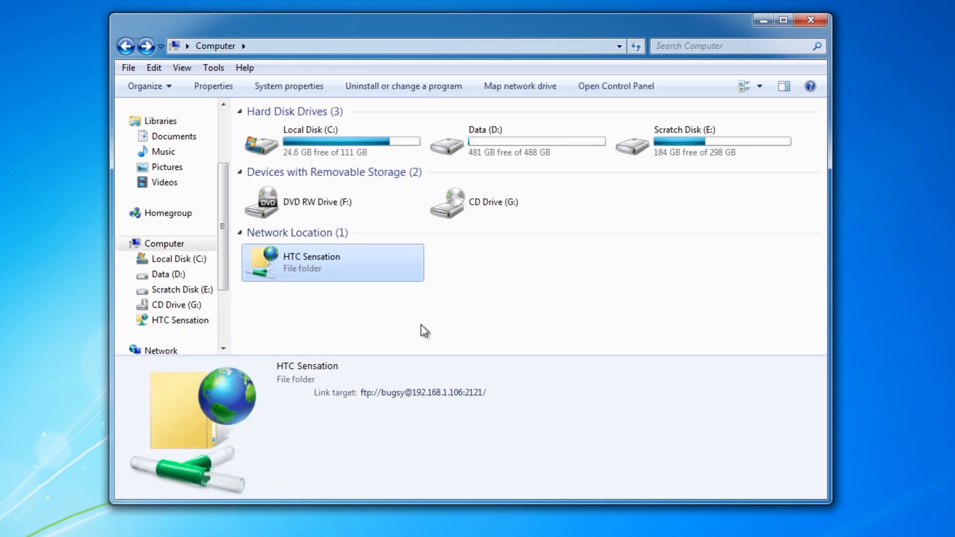
{"action": "mouse_move", "coordinate": [376, 312]}
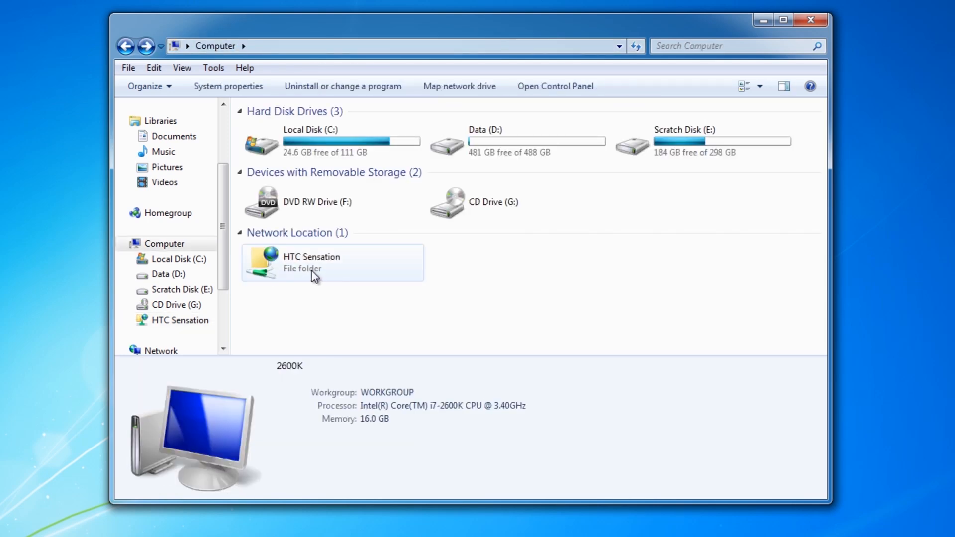
{"action": "mouse_move", "coordinate": [295, 261]}
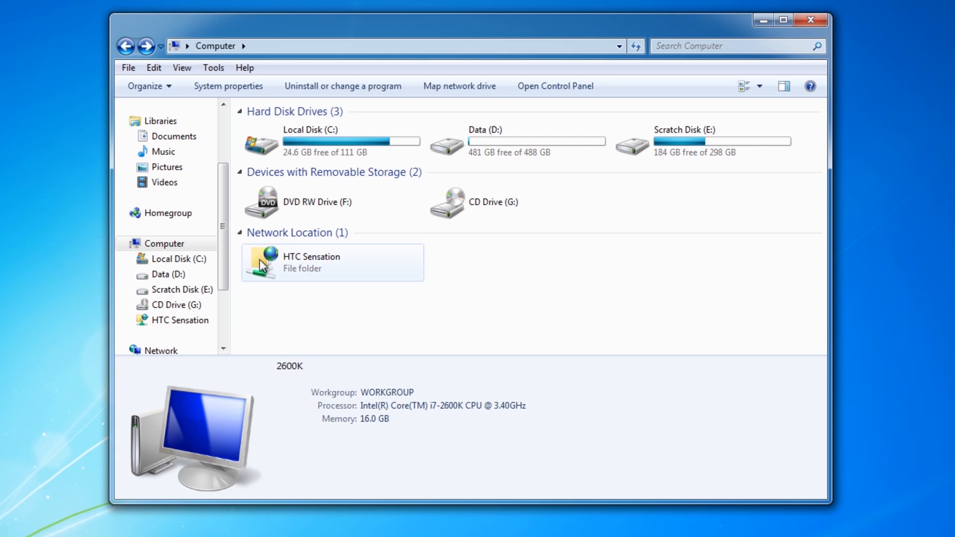
From HTC Sensation > DCIM, make a desktop shortcut to 100MEDIA named 'HTC Pics'
{"action": "double_click", "coordinate": [311, 257]}
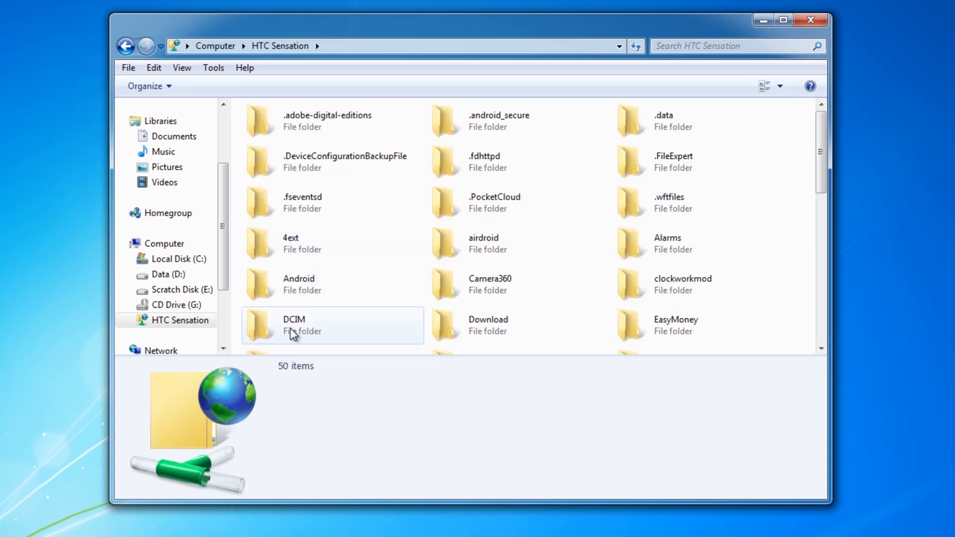
{"action": "mouse_move", "coordinate": [294, 334]}
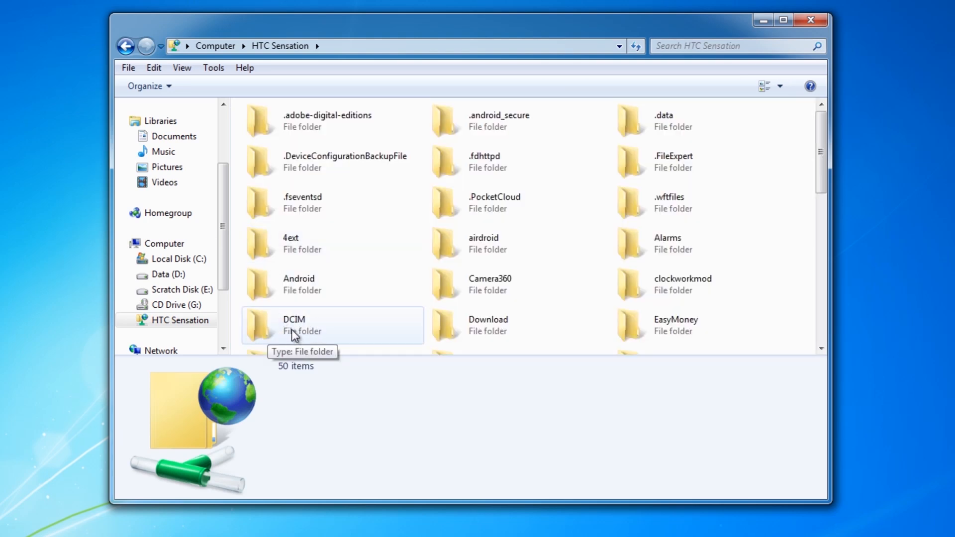
{"action": "double_click", "coordinate": [295, 319]}
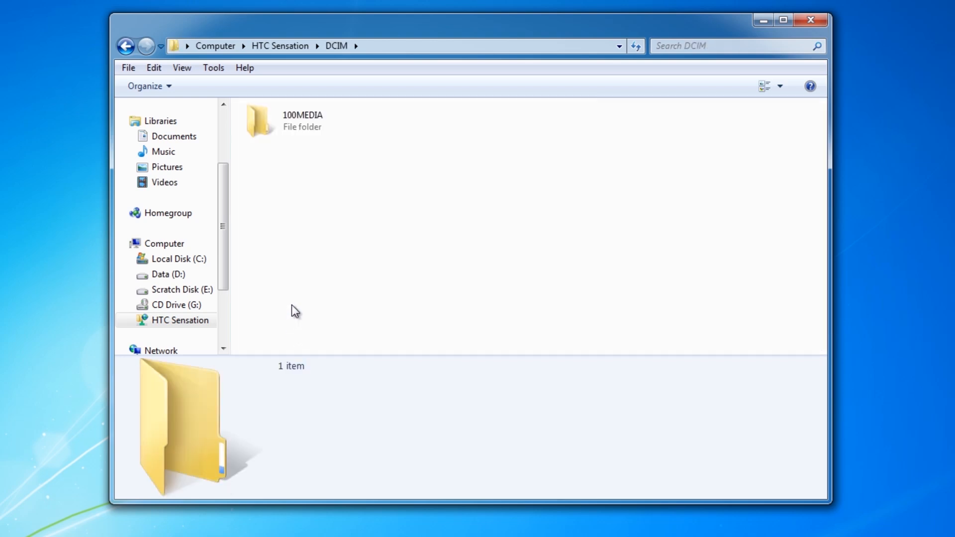
{"action": "mouse_move", "coordinate": [307, 162]}
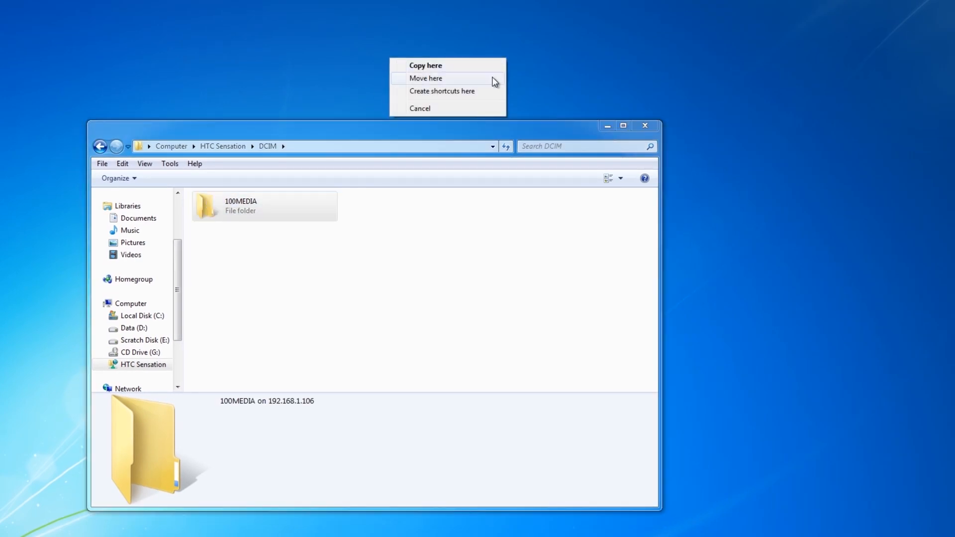
{"action": "left_click", "coordinate": [442, 91]}
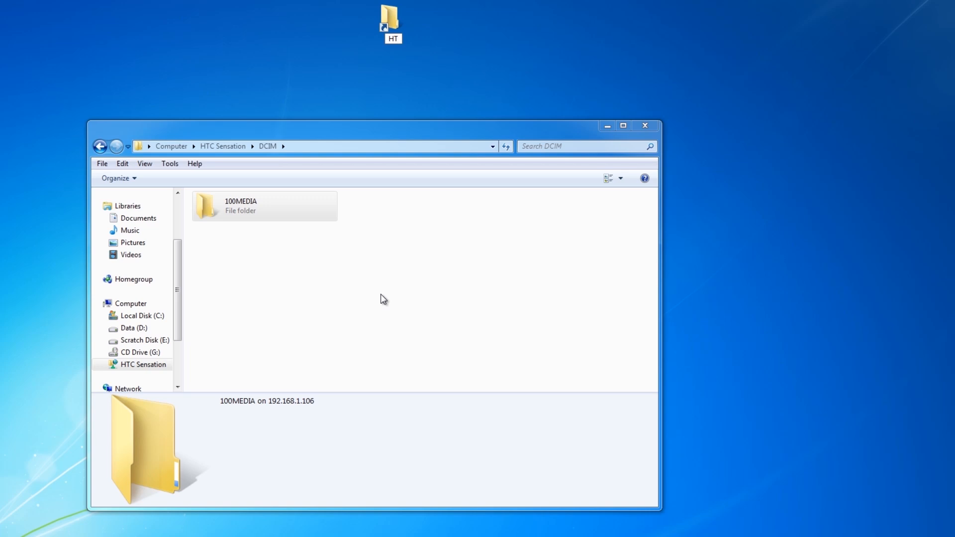
{"action": "type", "text": "HTC Pics"}
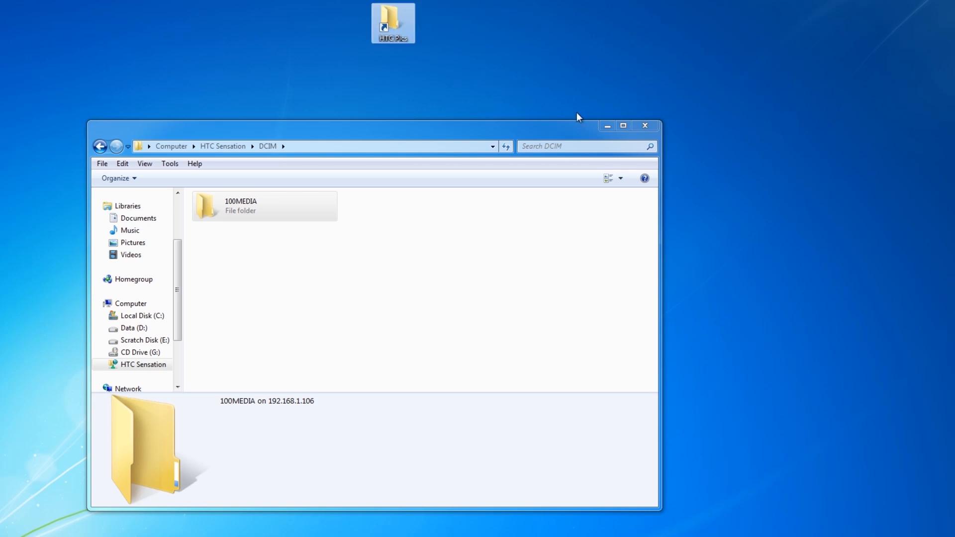
{"action": "left_click", "coordinate": [643, 126]}
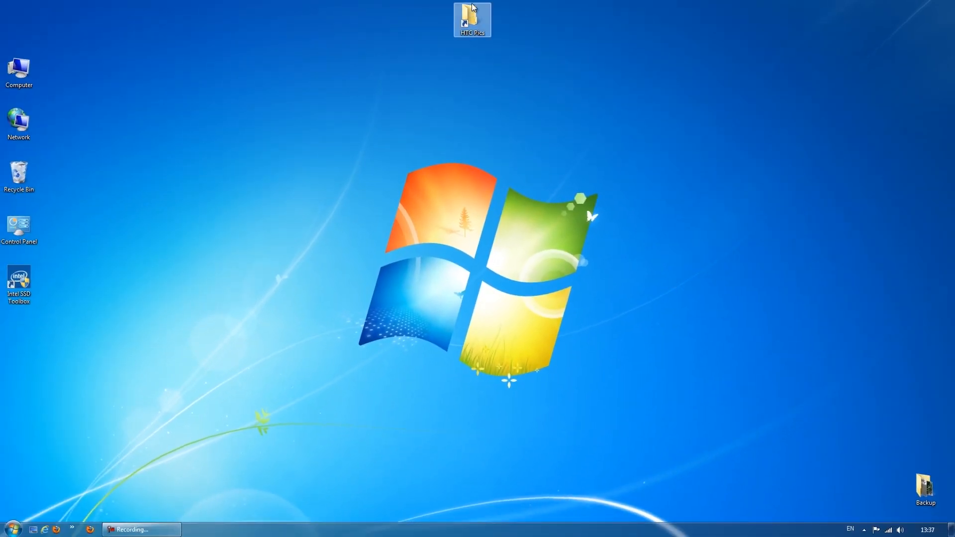
Through the HTC Pics shortcut, select all three JPG photos and copy them to the desktop
{"action": "double_click", "coordinate": [472, 18]}
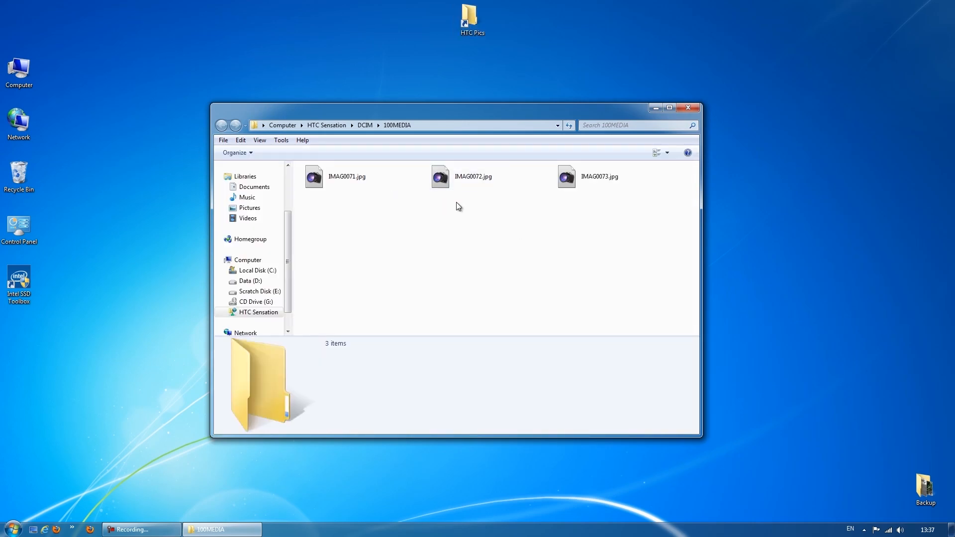
{"action": "mouse_move", "coordinate": [617, 225]}
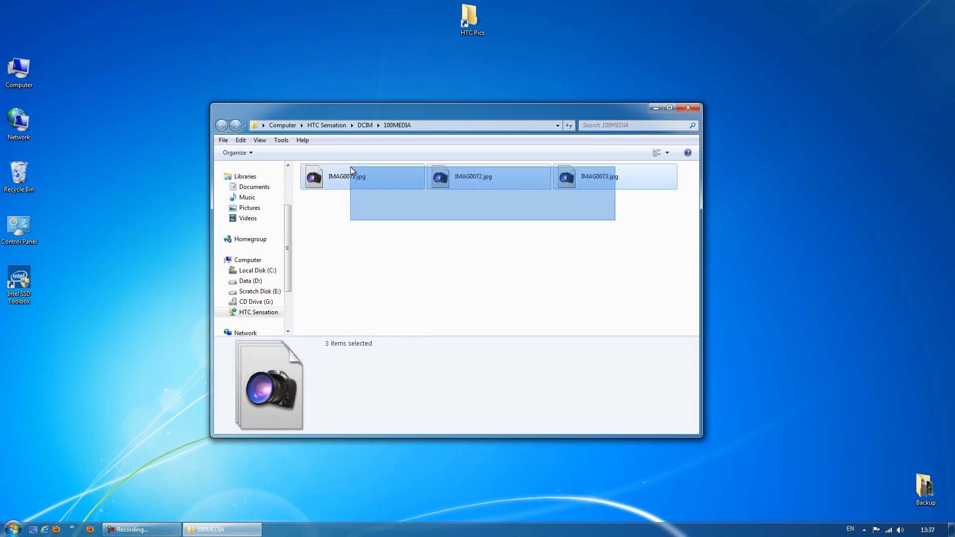
{"action": "left_click_drag", "start_coordinate": [365, 177], "coordinate": [822, 159]}
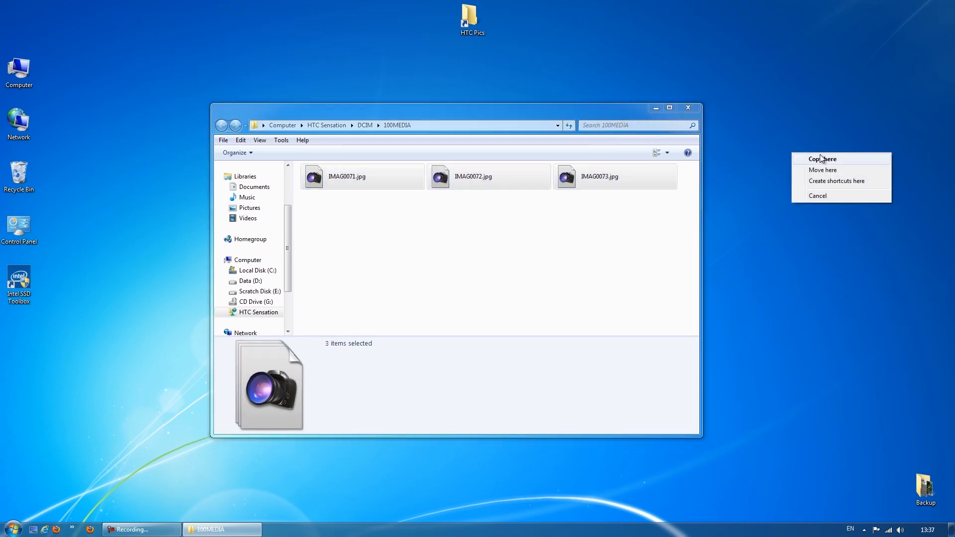
{"action": "left_click", "coordinate": [823, 159]}
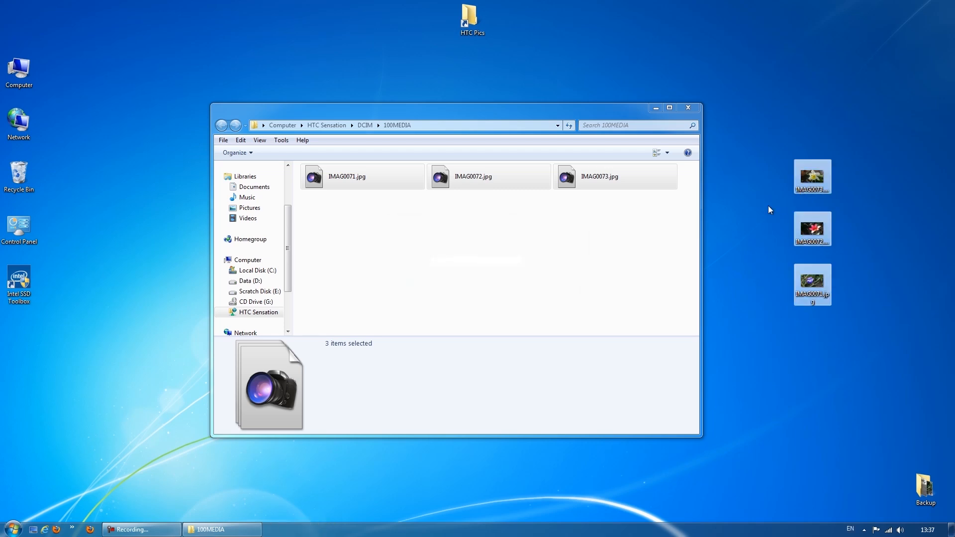
Preview one copied photo in Photo Viewer, then close it and clear the selection
{"action": "right_click", "coordinate": [812, 177]}
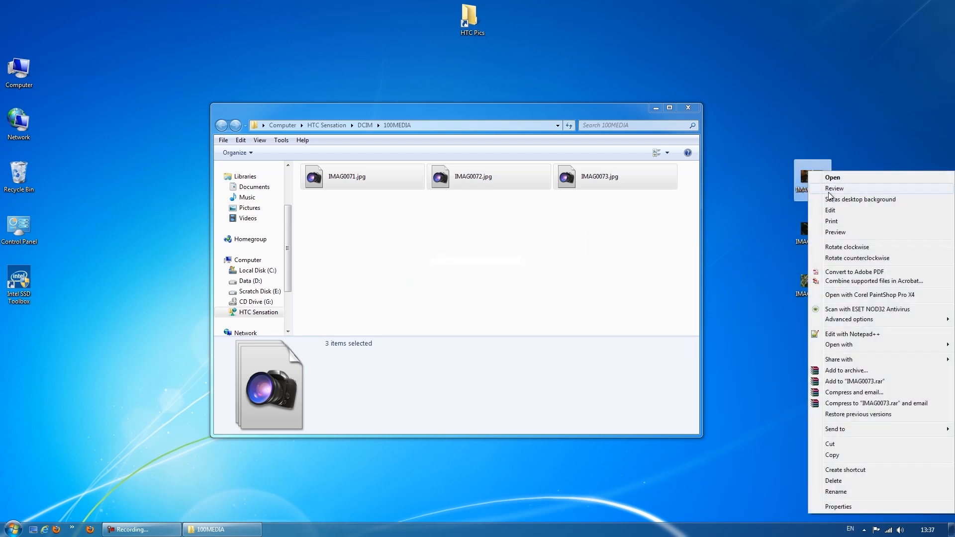
{"action": "left_click", "coordinate": [835, 232]}
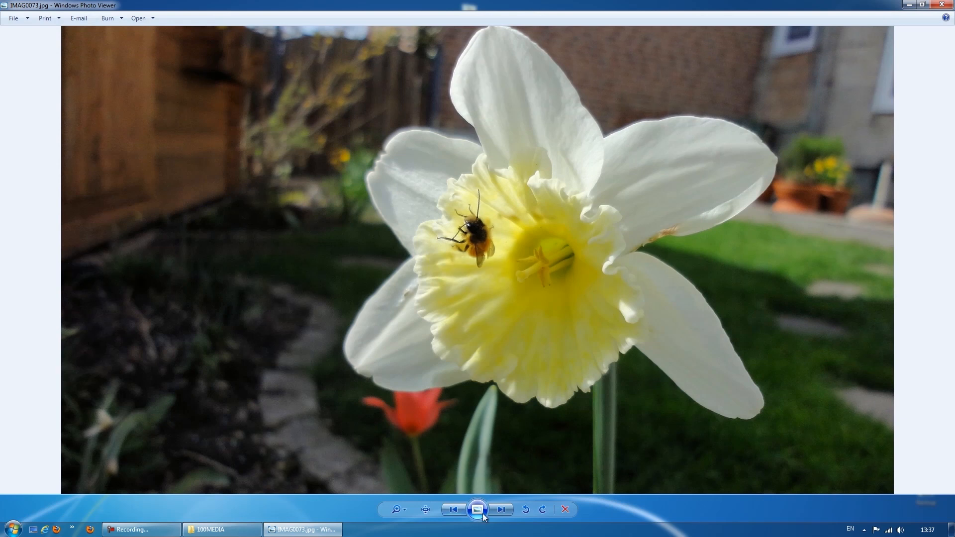
{"action": "left_click", "coordinate": [452, 510]}
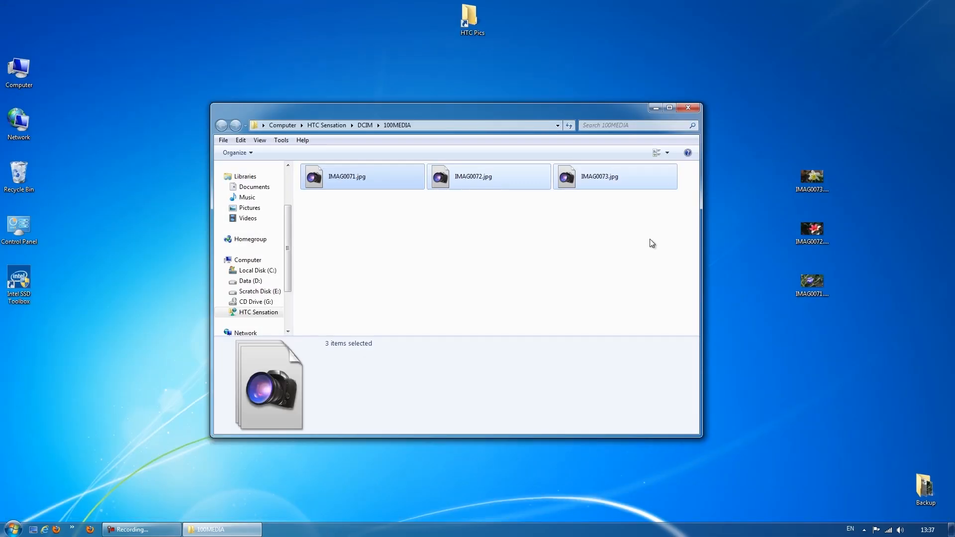
{"action": "left_click", "coordinate": [510, 235]}
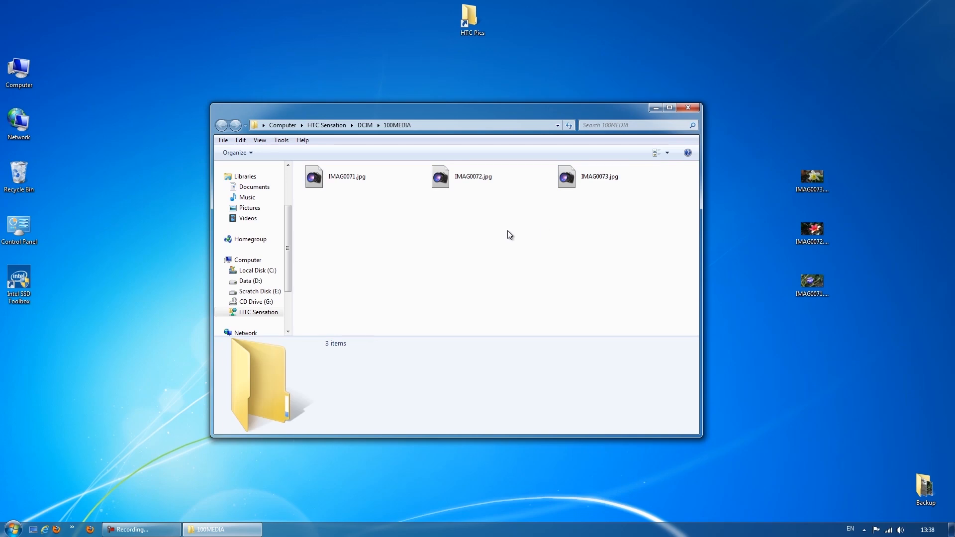